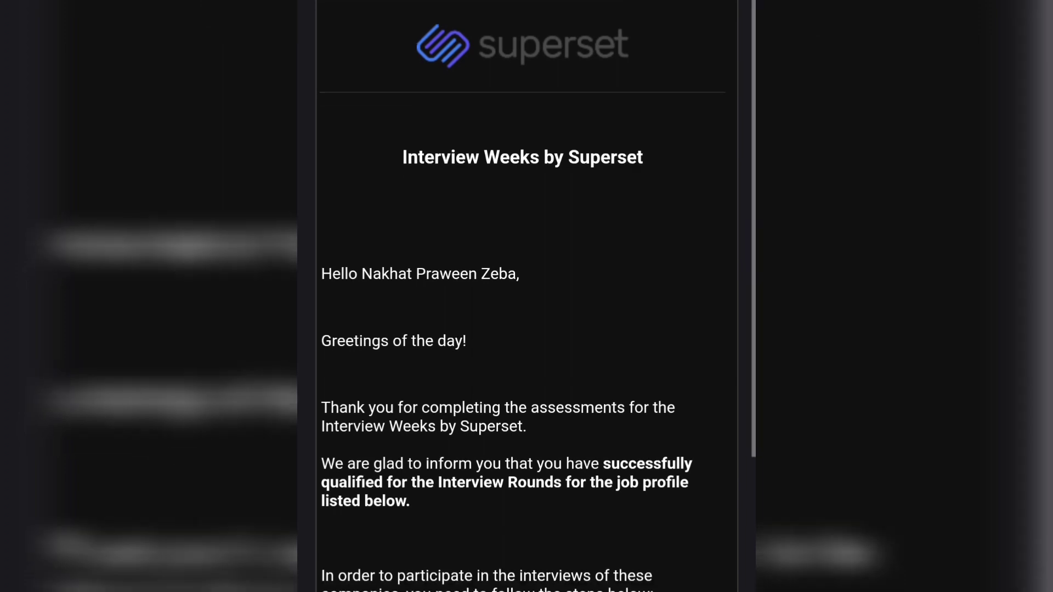
Step: Scroll through the Interview Weeks qualification email
scroll(down, 3)
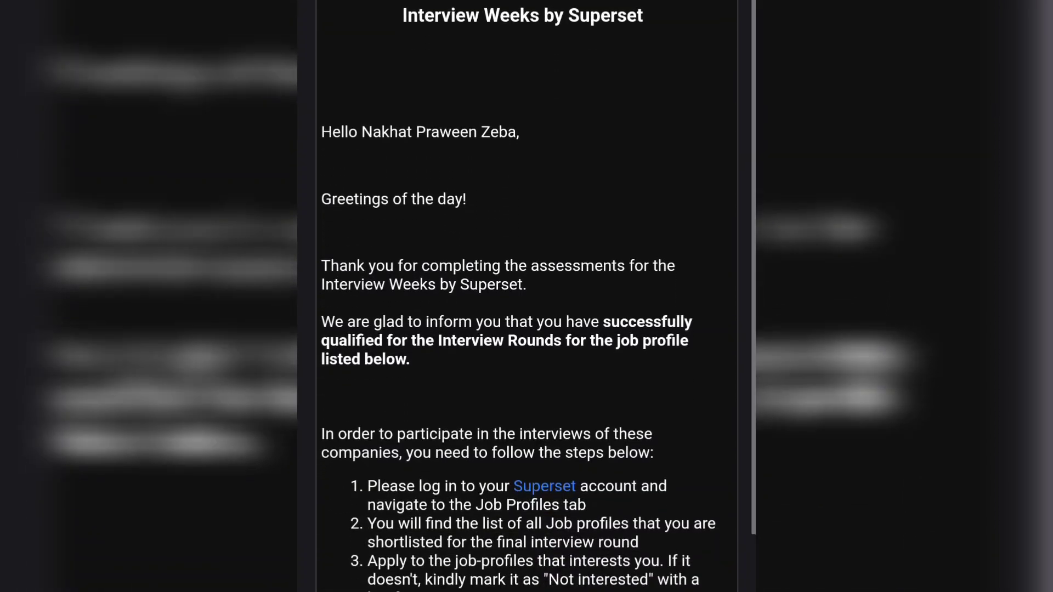
scroll(down, 3)
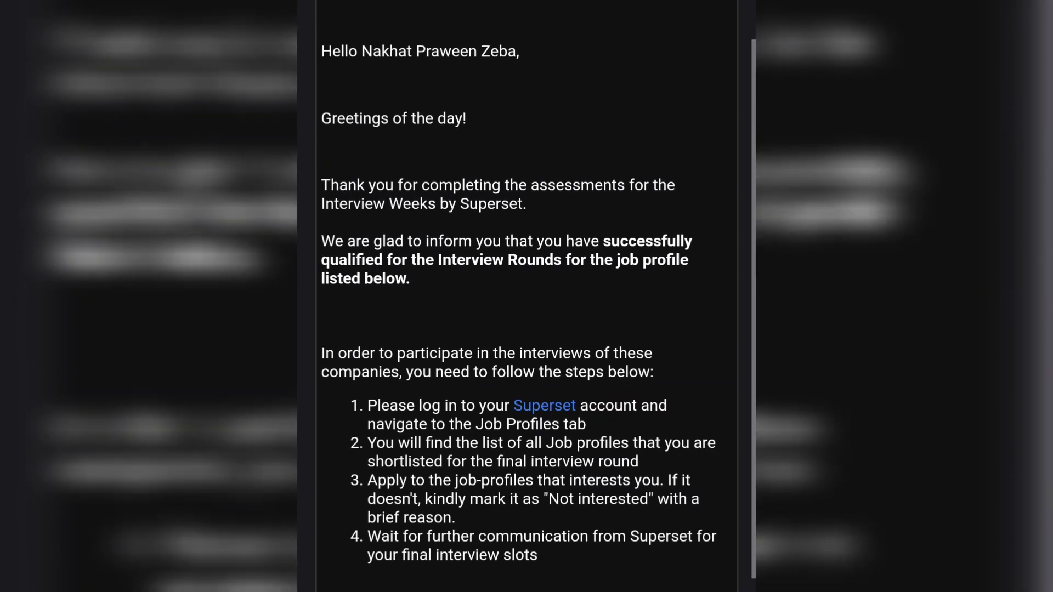
scroll(down, 3)
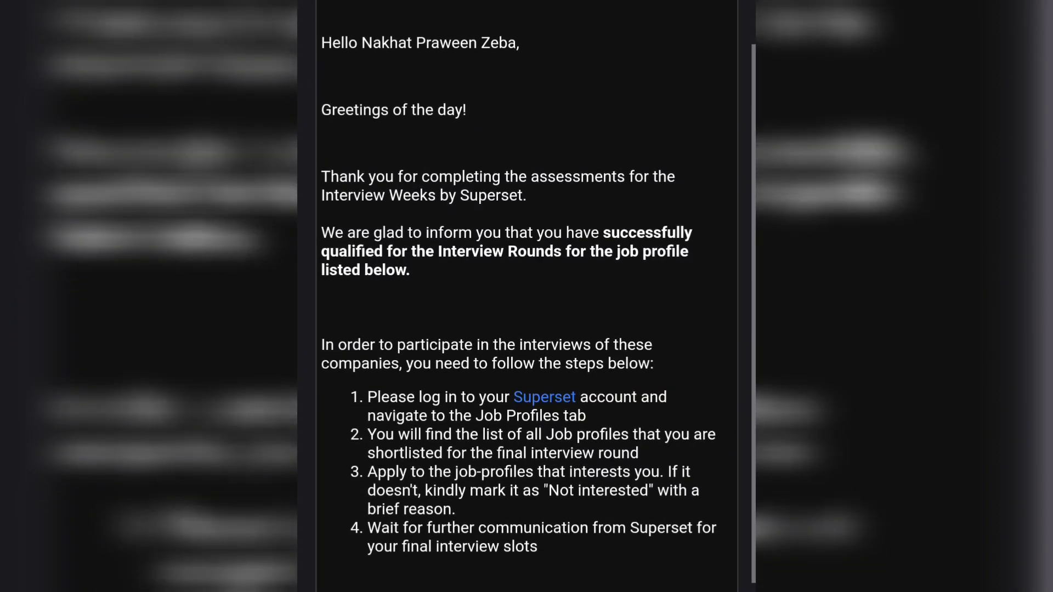
scroll(down, 3)
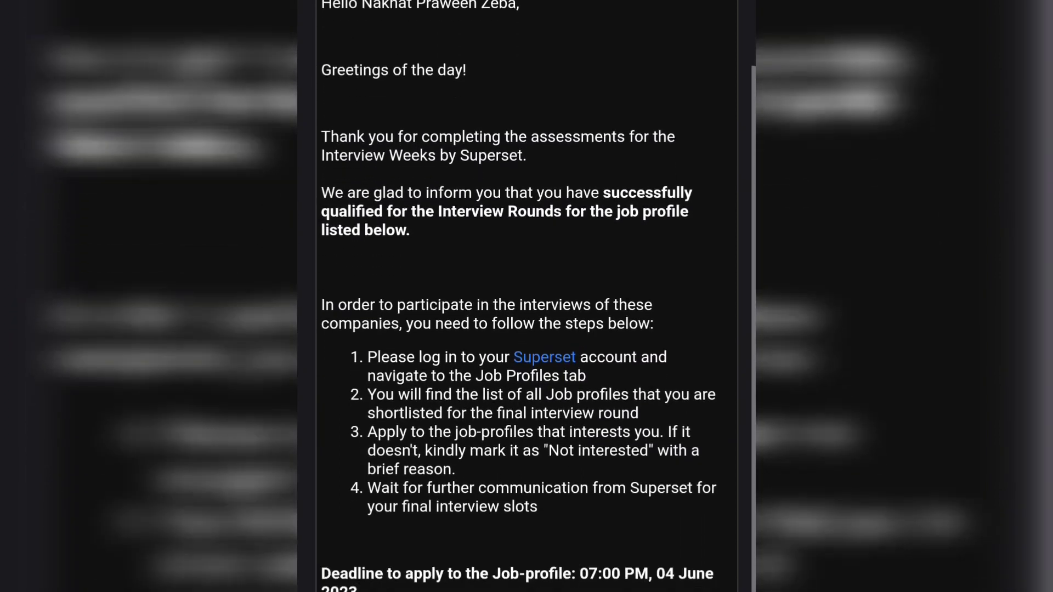
scroll(down, 3)
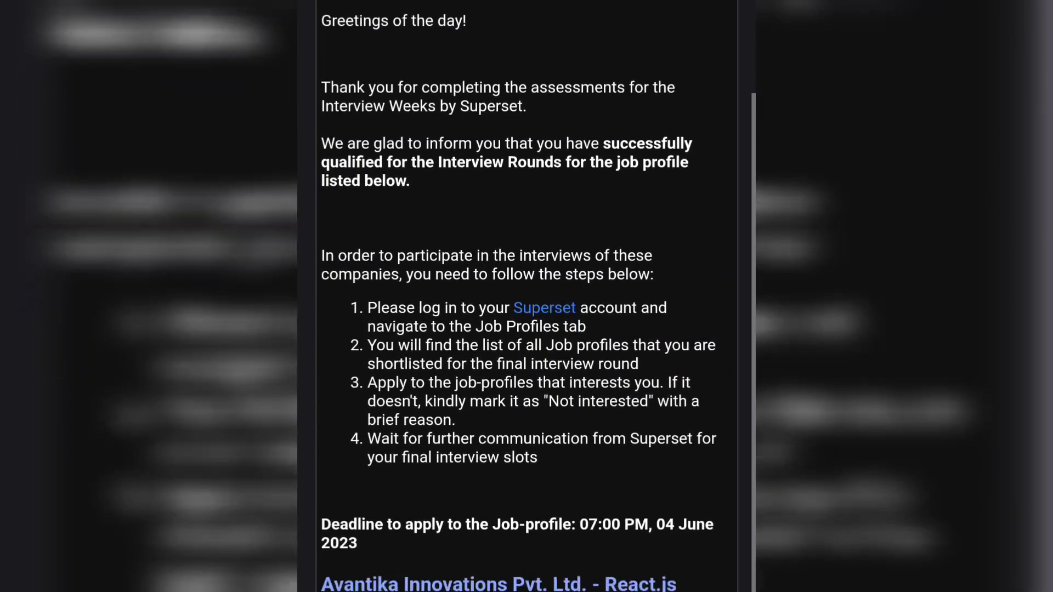
scroll(down, 3)
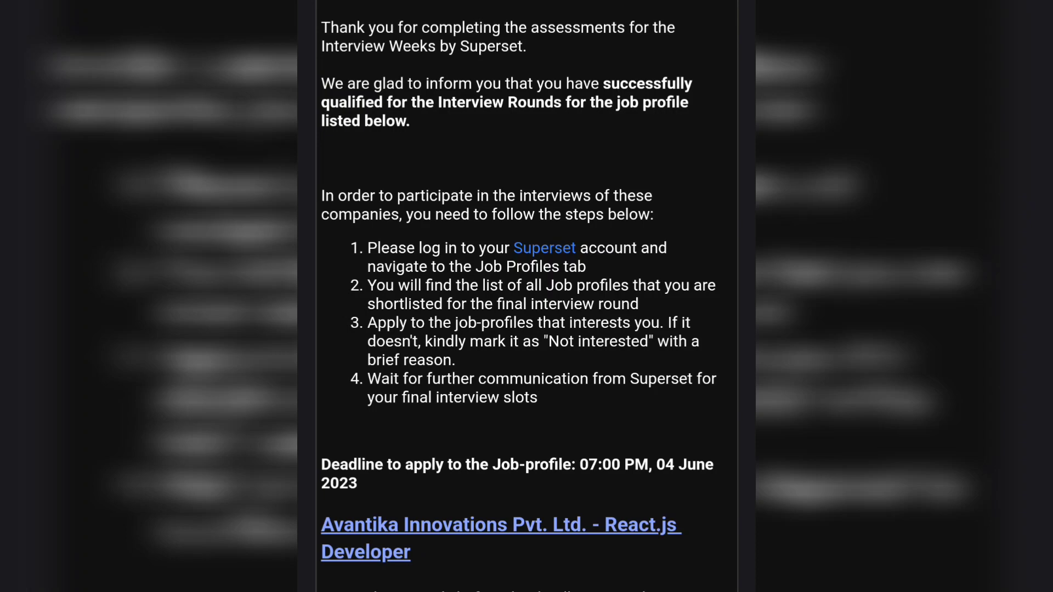
scroll(down, 3)
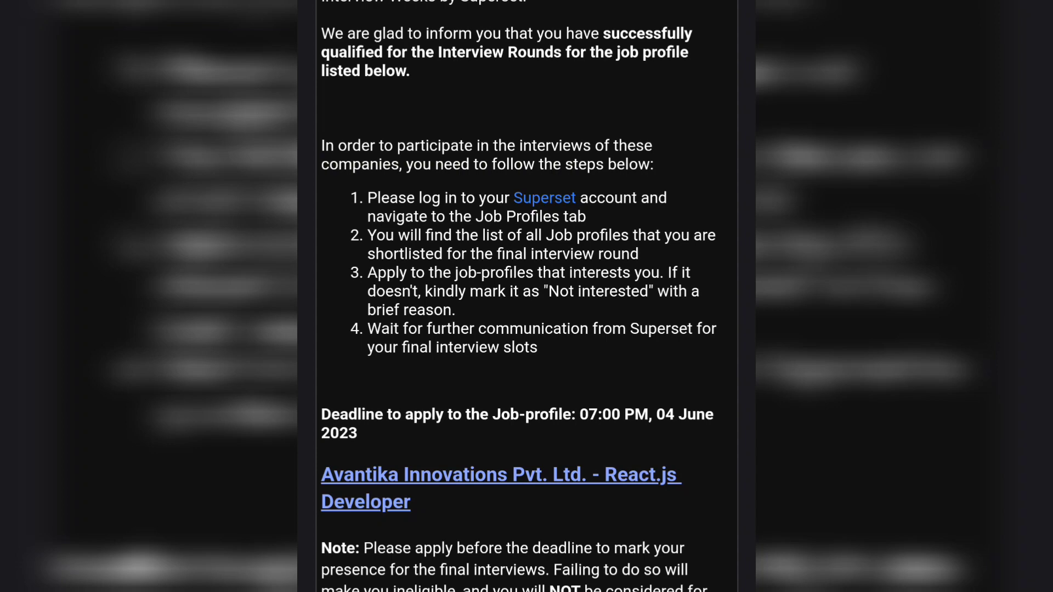
scroll(down, 3)
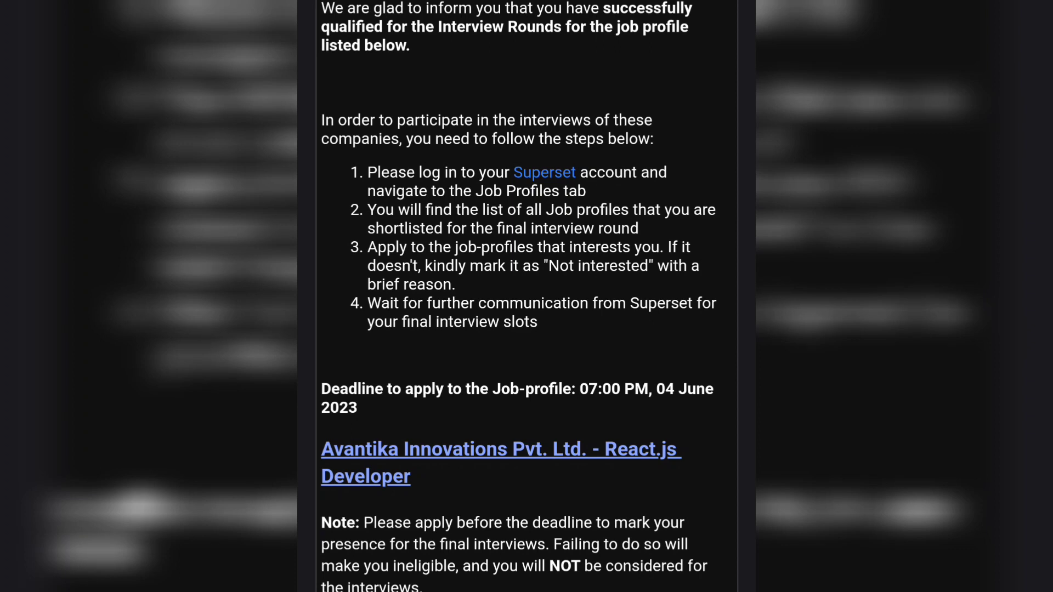
scroll(down, 3)
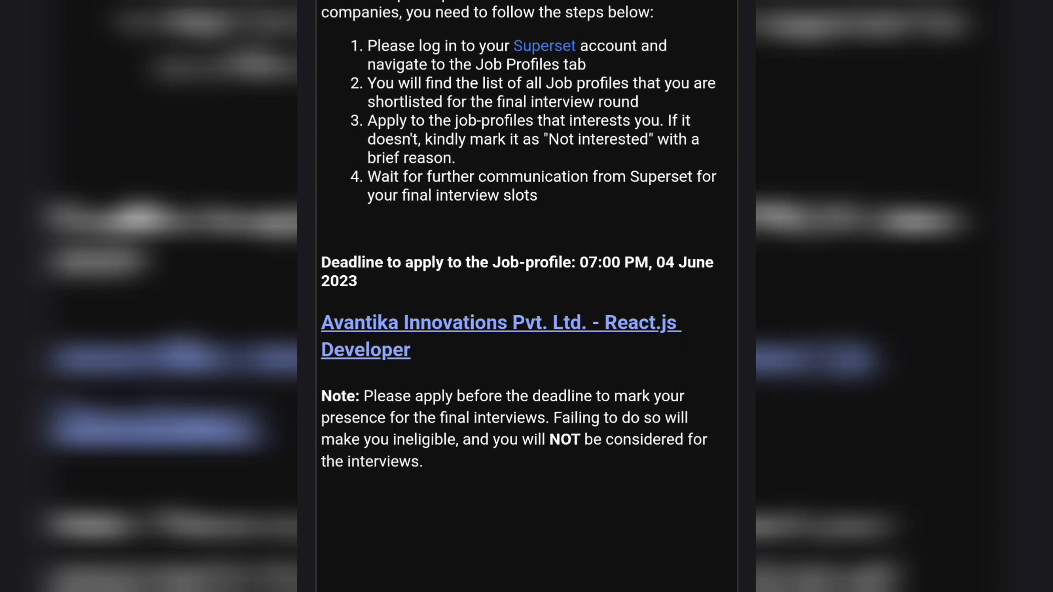
scroll(down, 3)
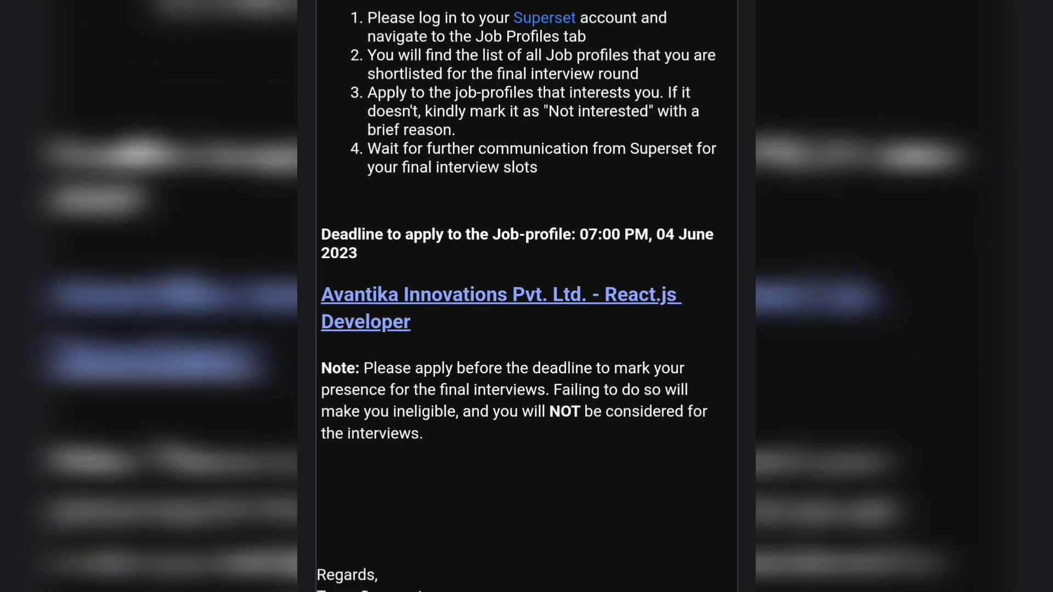
scroll(down, 3)
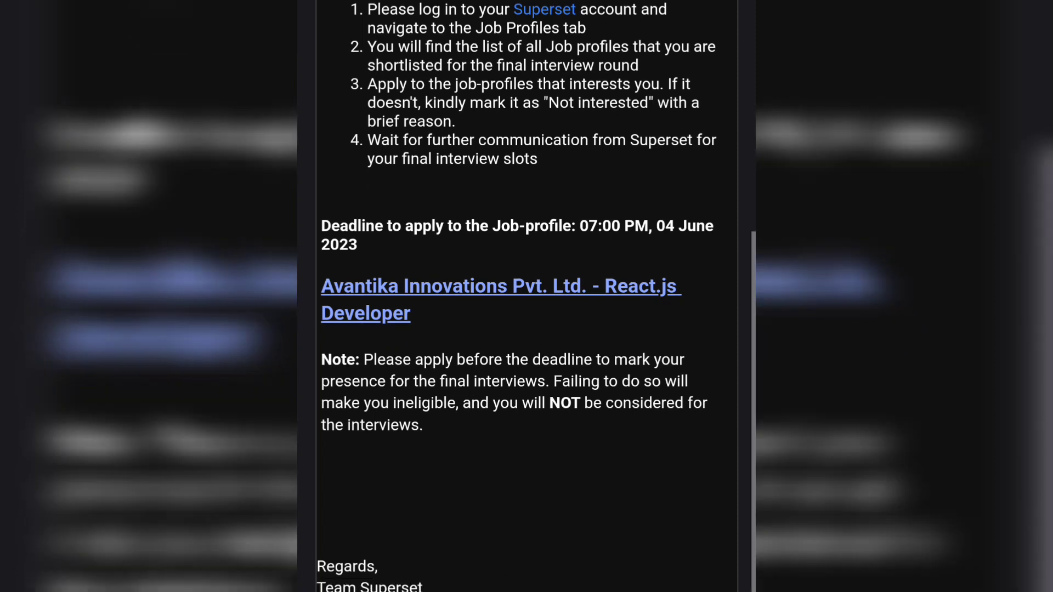
scroll(down, 3)
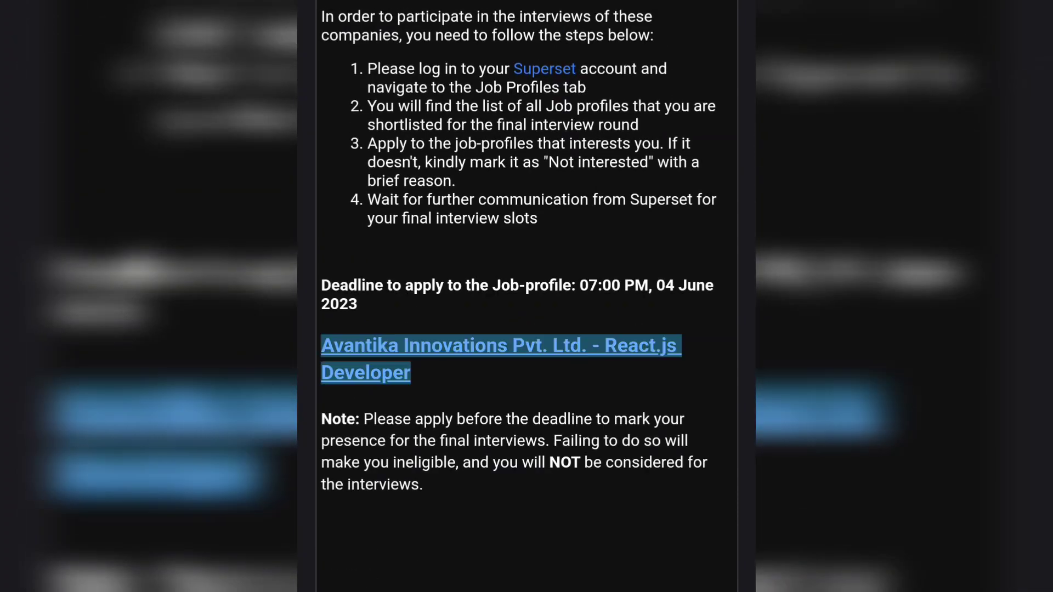
Step: Open and browse the React.js Developer job profile, then return to the email
click(500, 345)
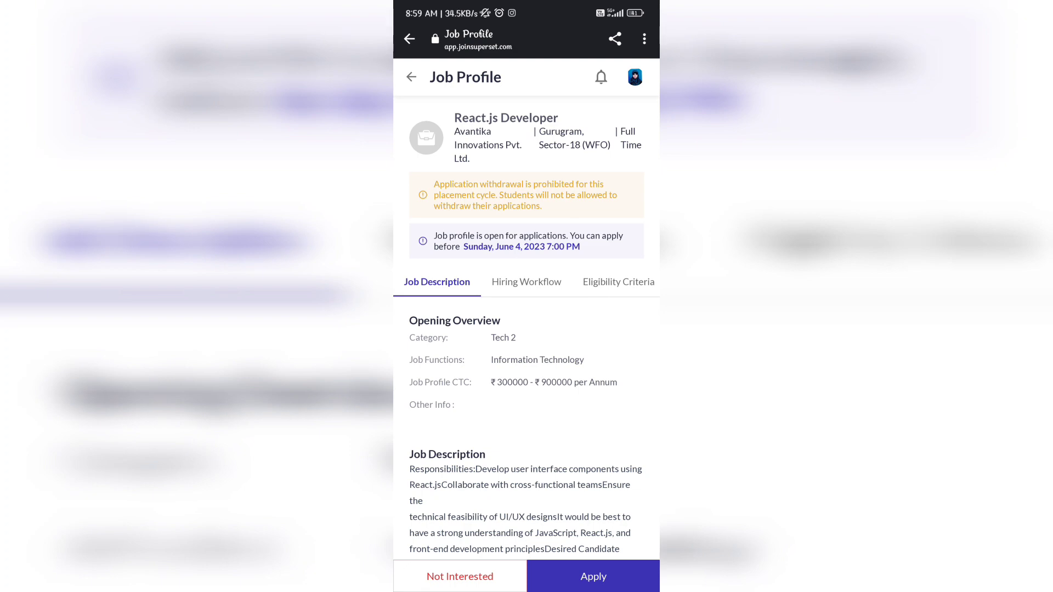
scroll(down, 3)
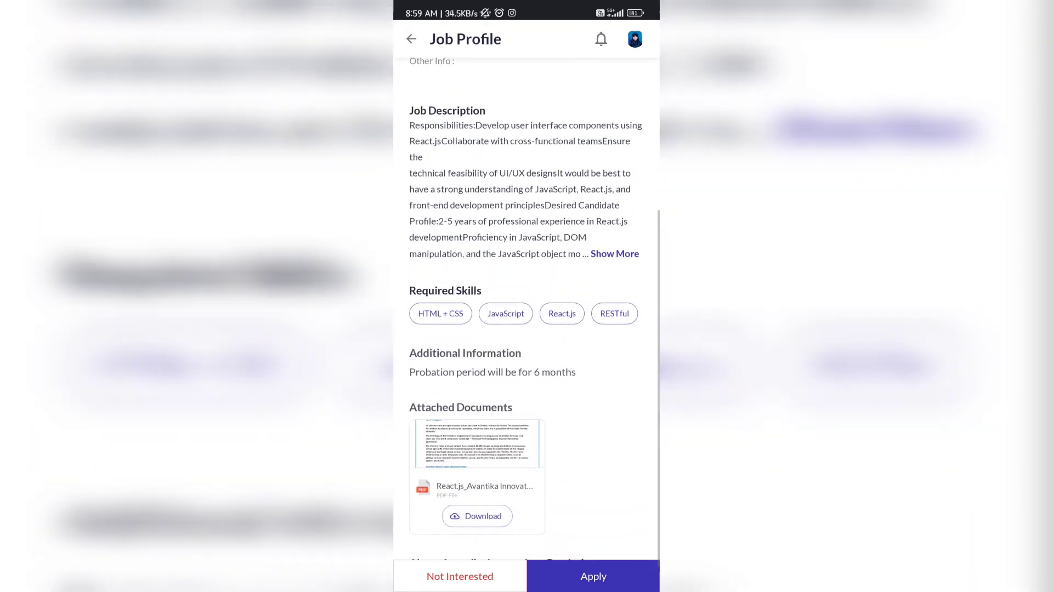
scroll(down, 3)
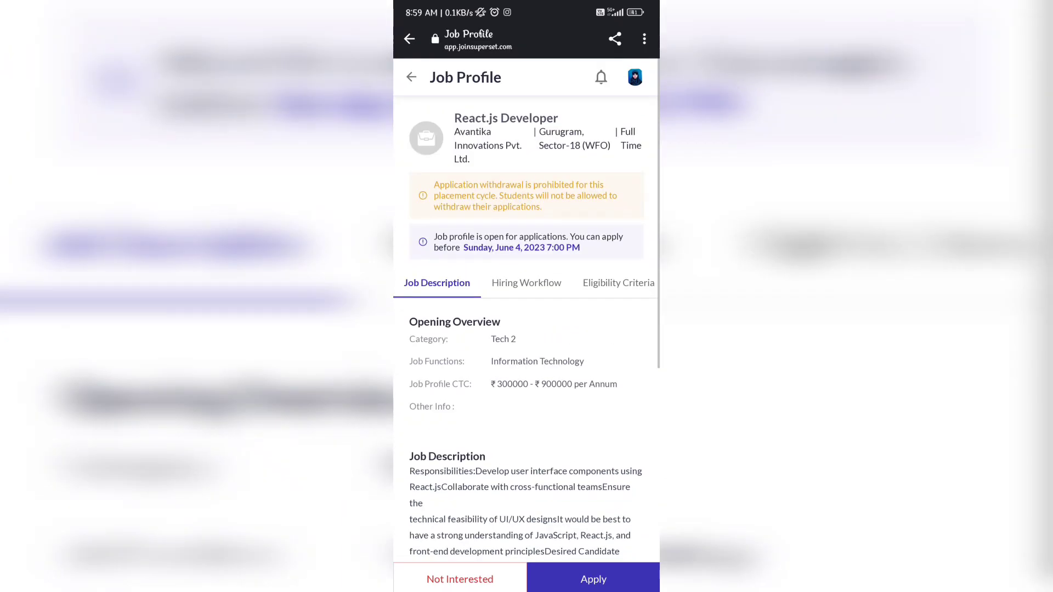
scroll(down, 3)
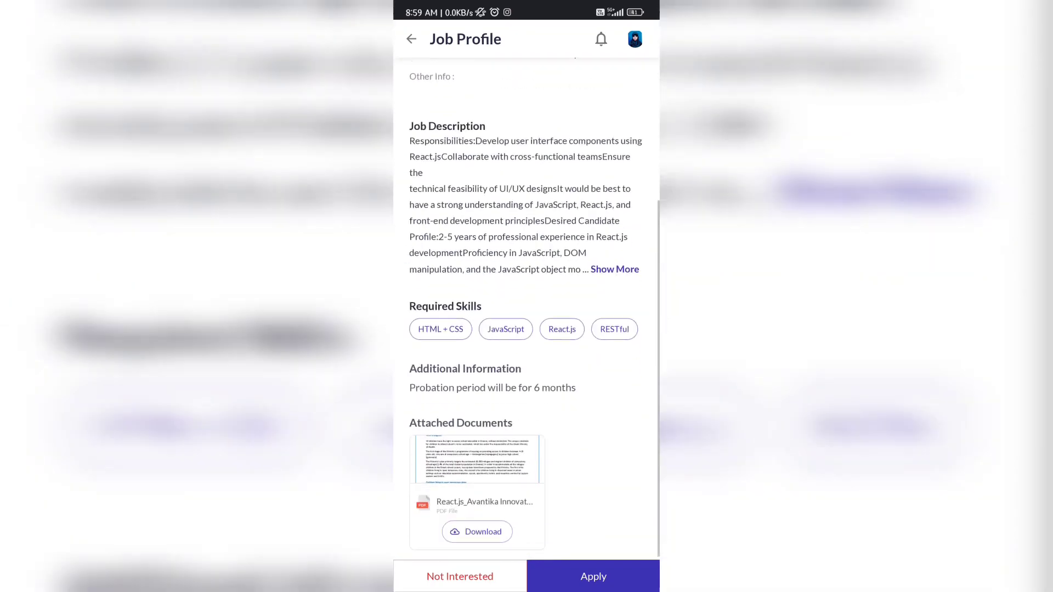
scroll(down, 3)
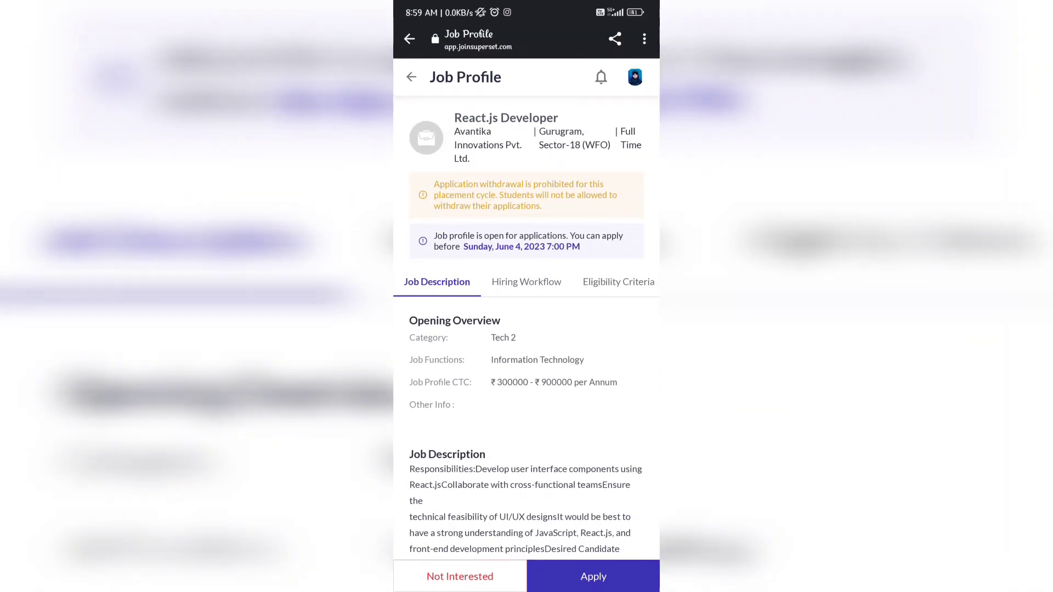
click(616, 282)
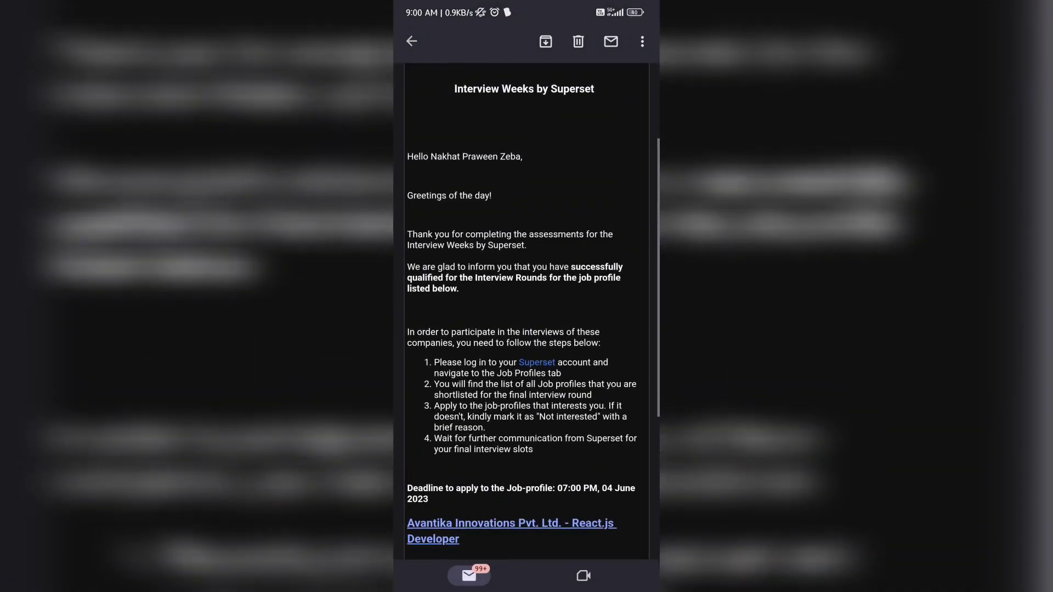
Step: Scroll the Superset home feed through the Capgemini and Skill-Lync announcements
click(537, 362)
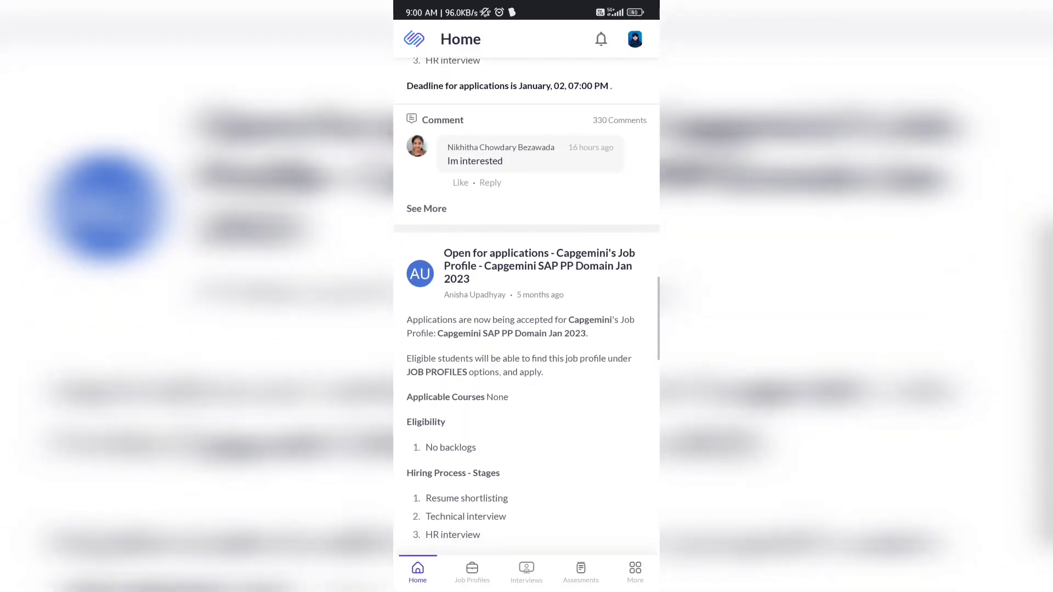
scroll(down, 3)
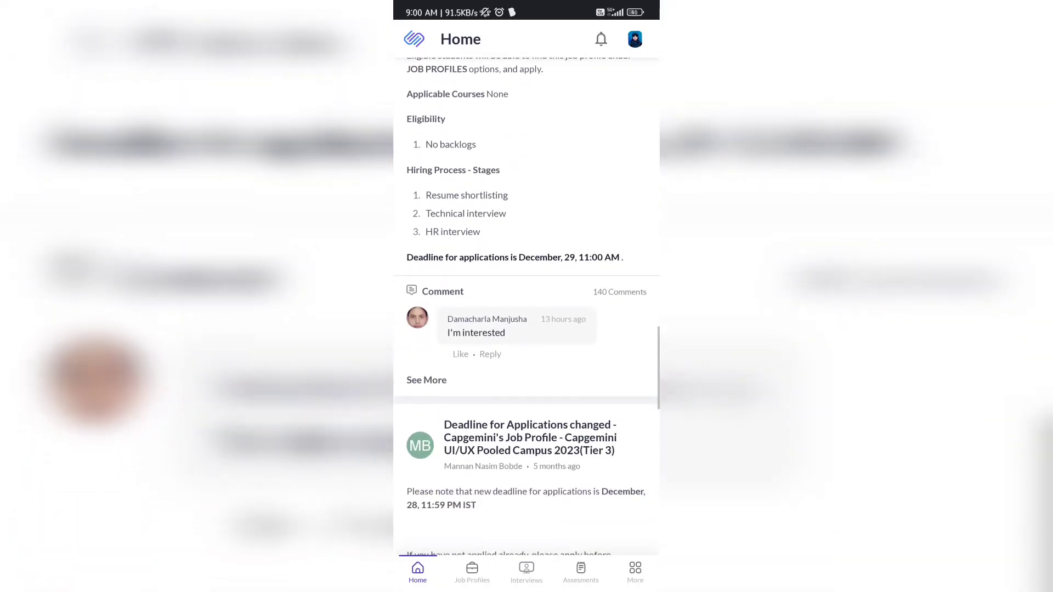
scroll(down, 3)
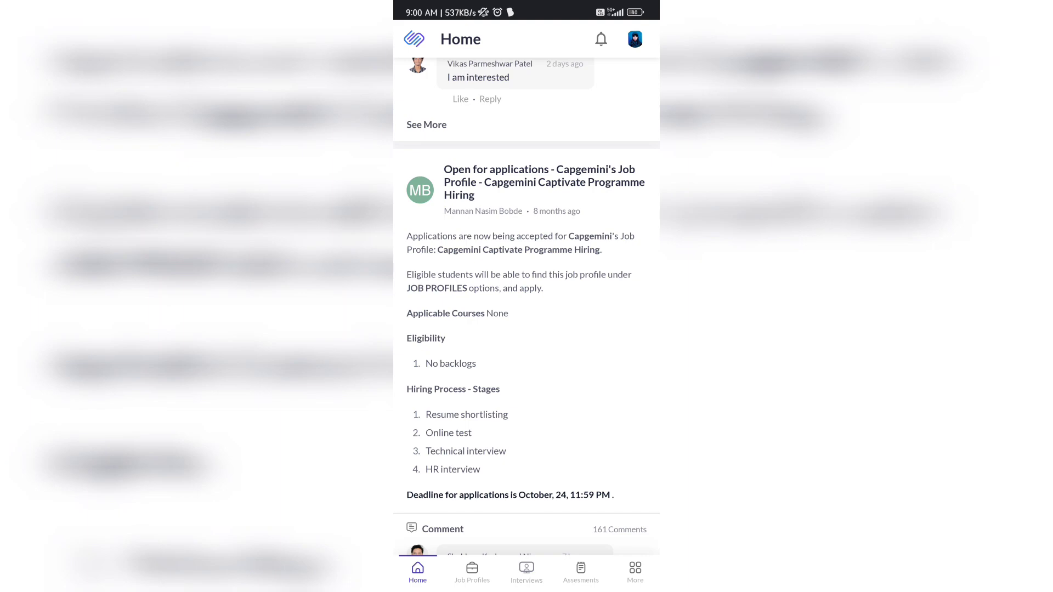
scroll(down, 3)
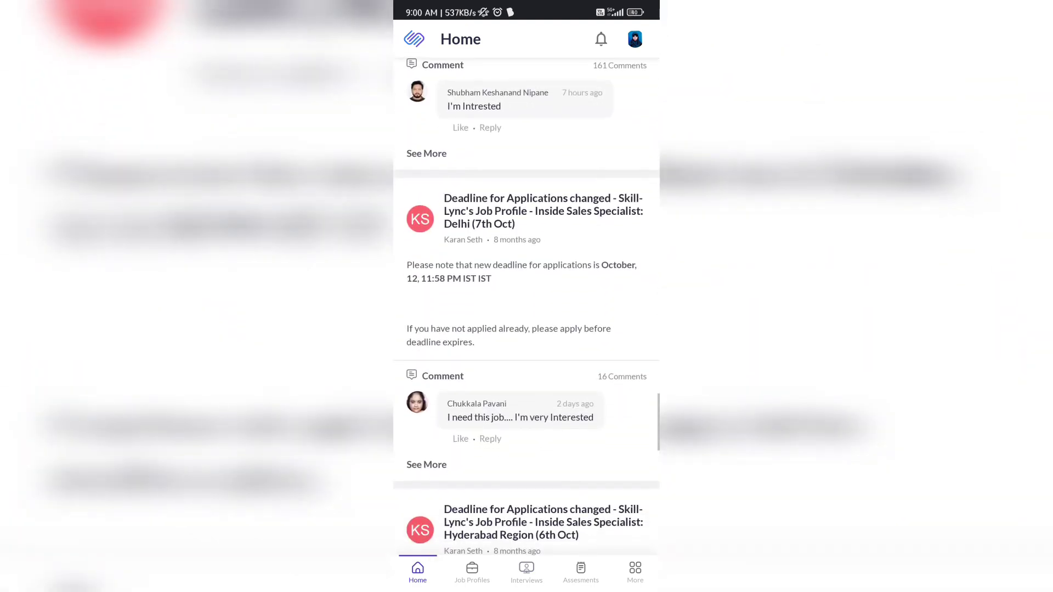
scroll(down, 3)
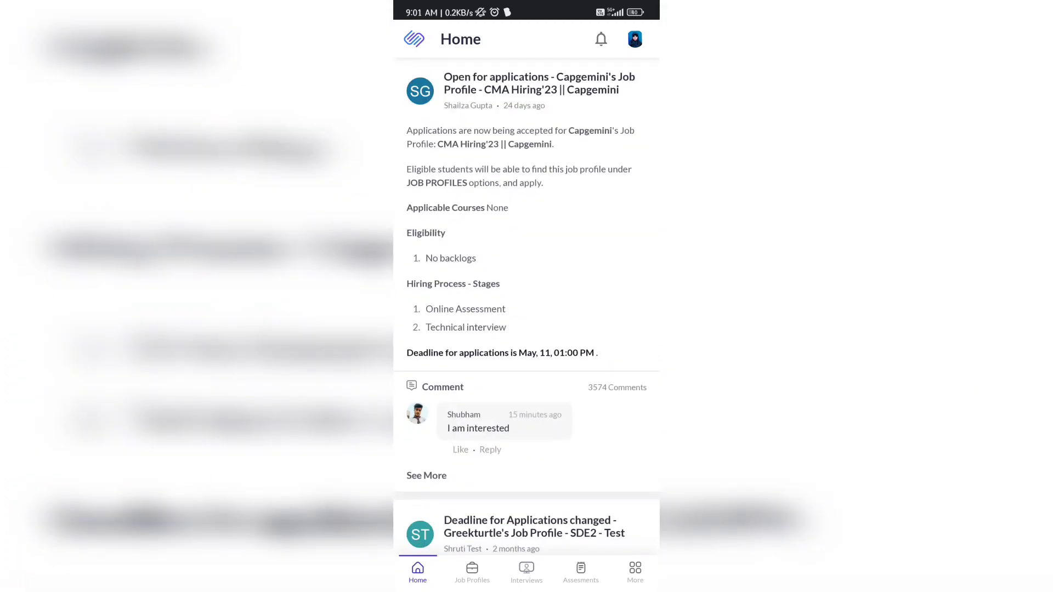
Step: Browse Job Profiles, filter to applied roles, then view the scheduled Cognizant interview slots
click(472, 572)
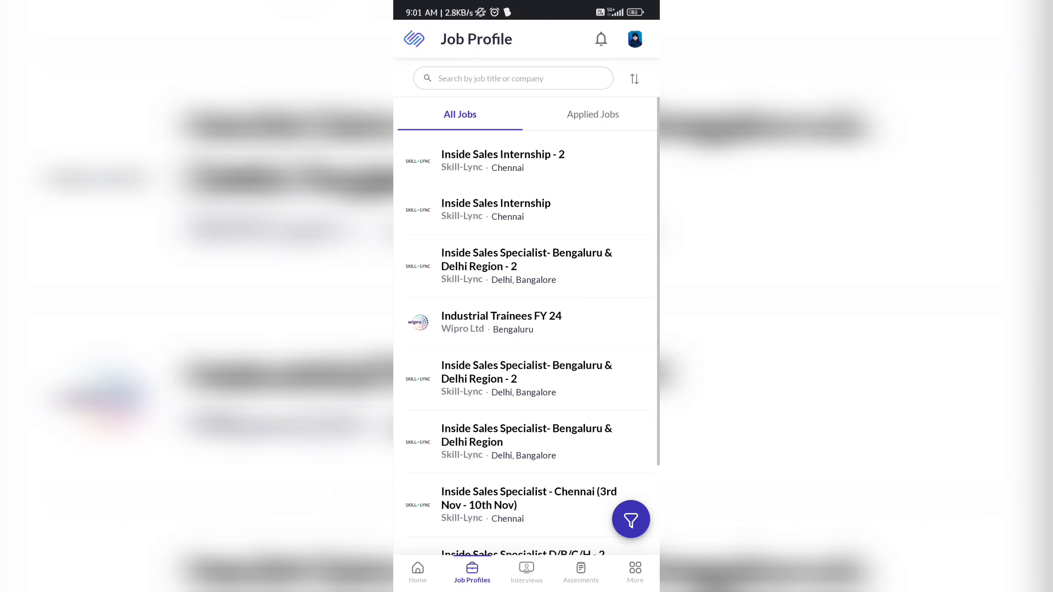
scroll(down, 3)
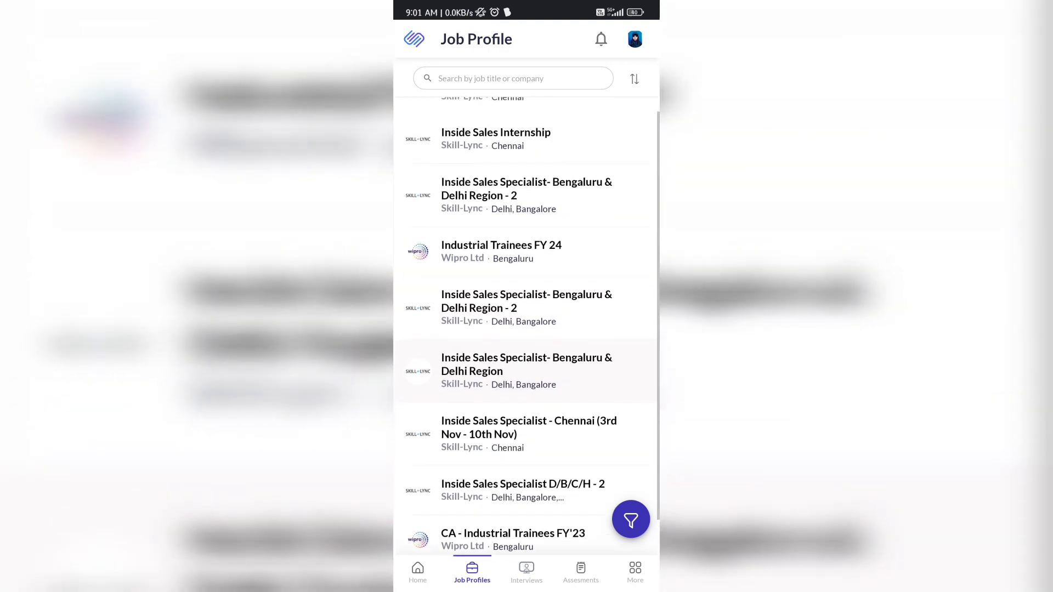
scroll(down, 3)
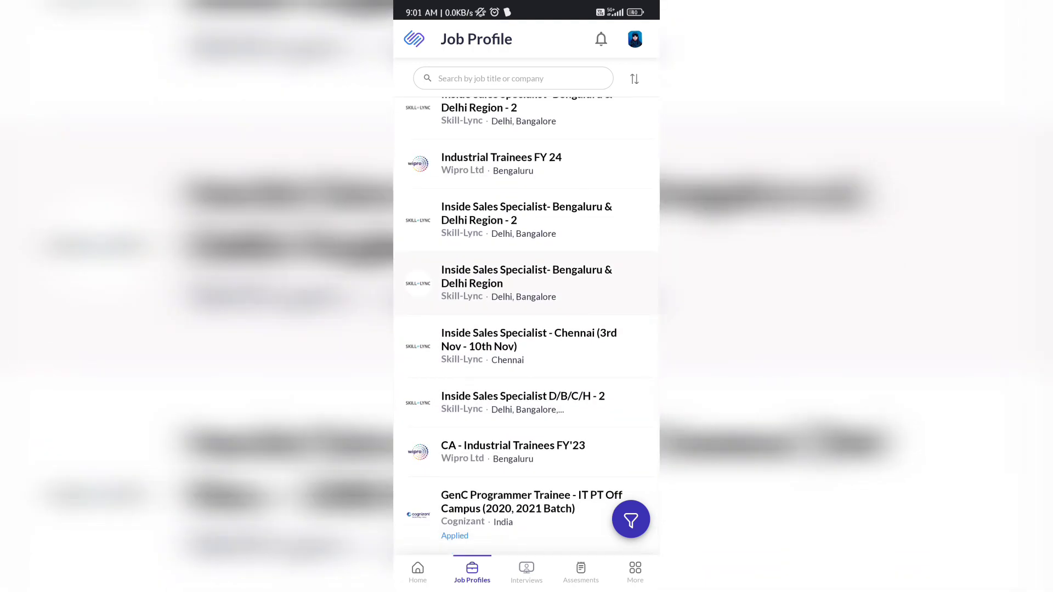
click(593, 114)
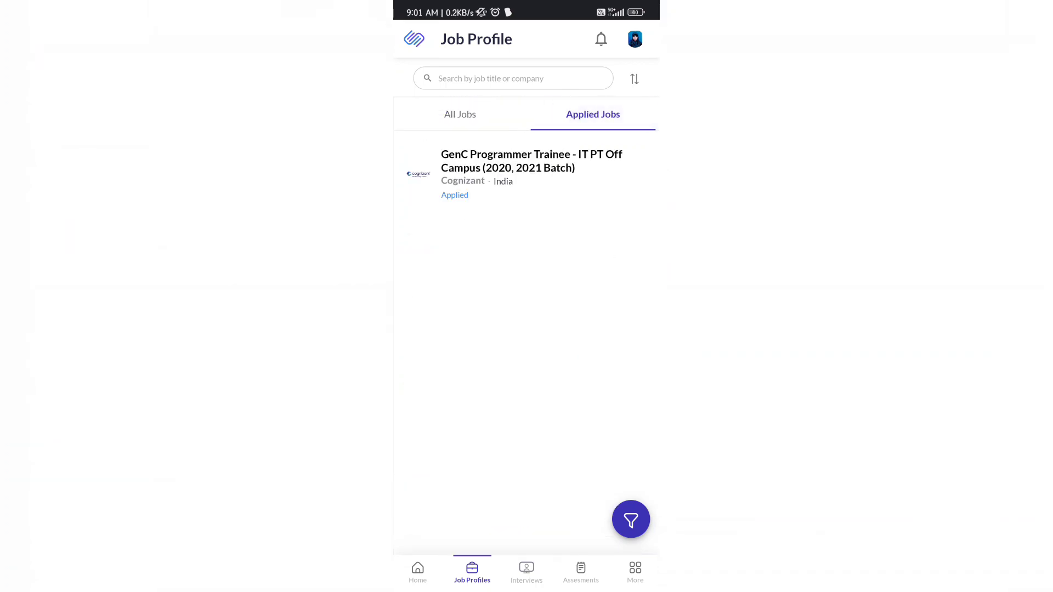
click(459, 114)
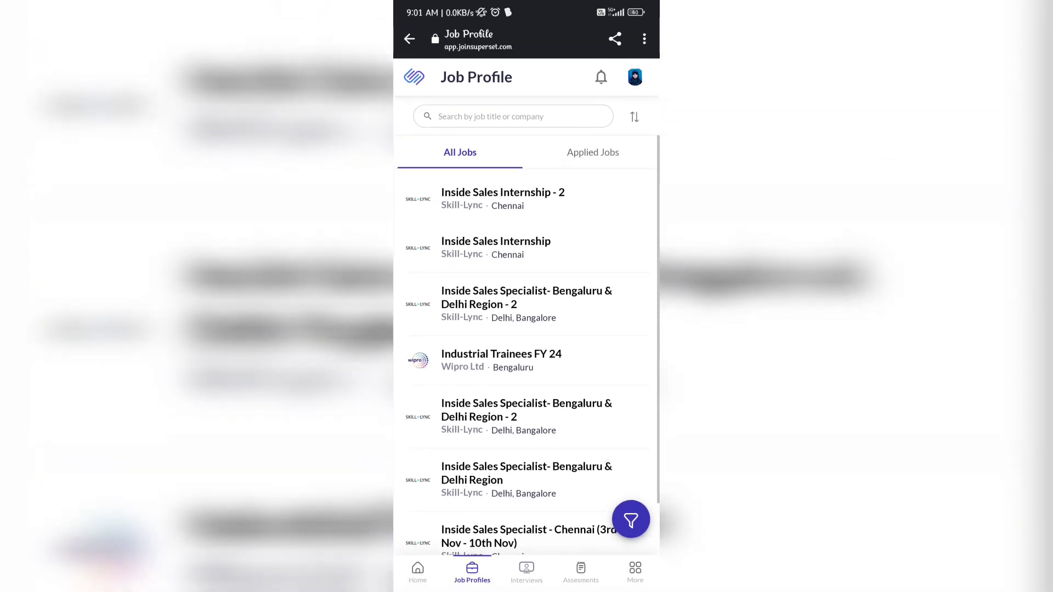
click(527, 572)
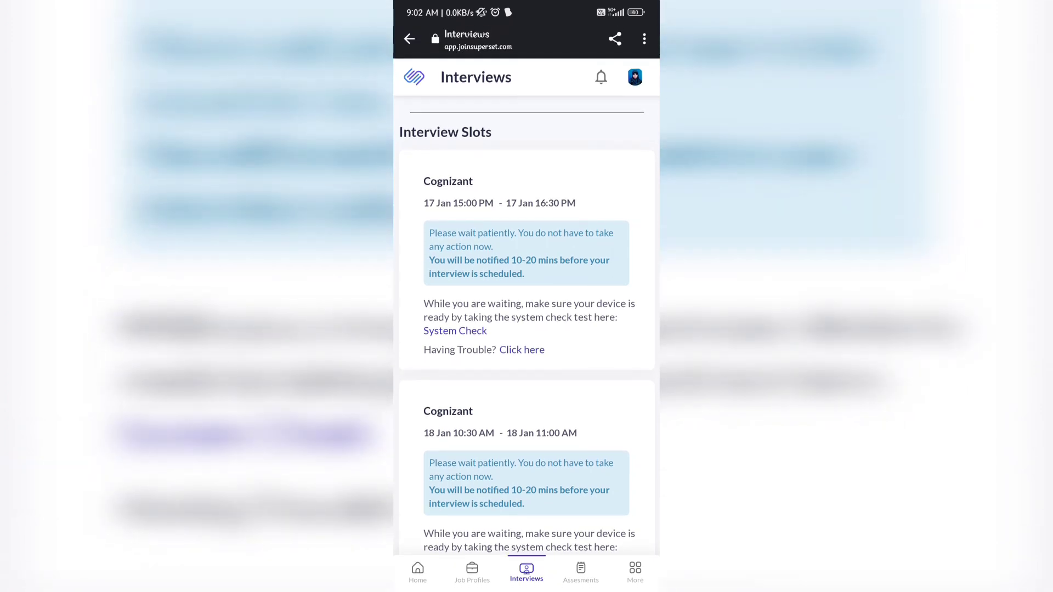
Step: Check the empty Assessments page, then open the More menu listing Events, Help Center and Launchpad
click(580, 572)
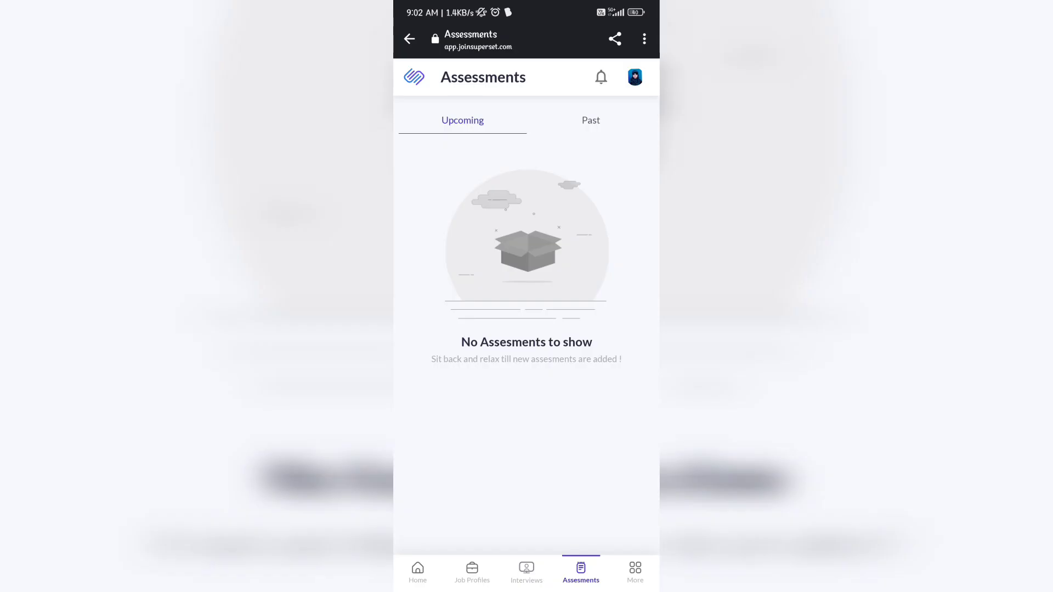
click(634, 572)
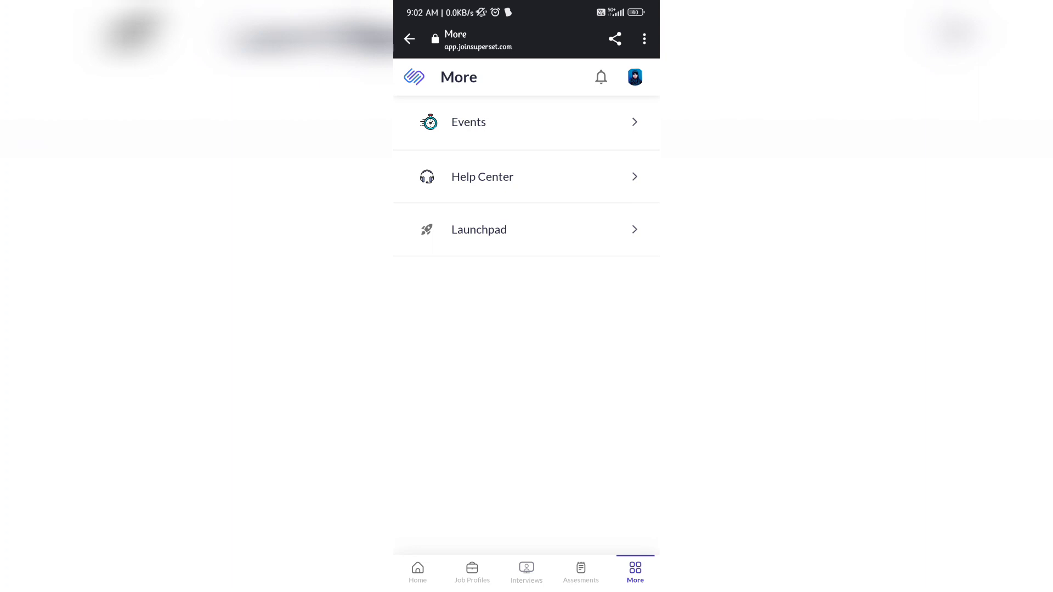
Step: Browse the Launchpad dashboard, then view its Launchpad Jobs open and closed postings
click(479, 229)
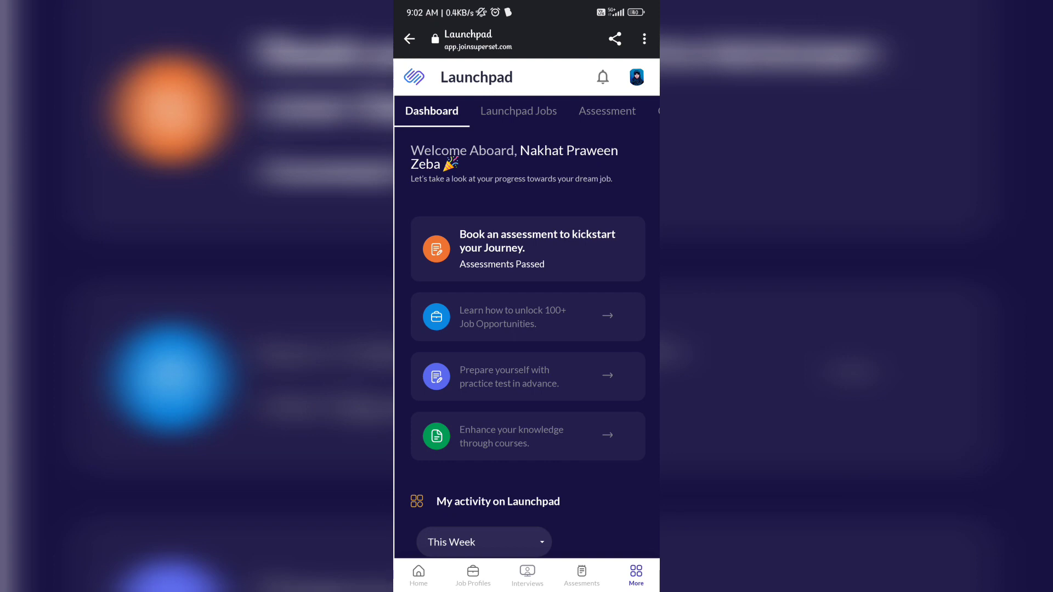
scroll(down, 3)
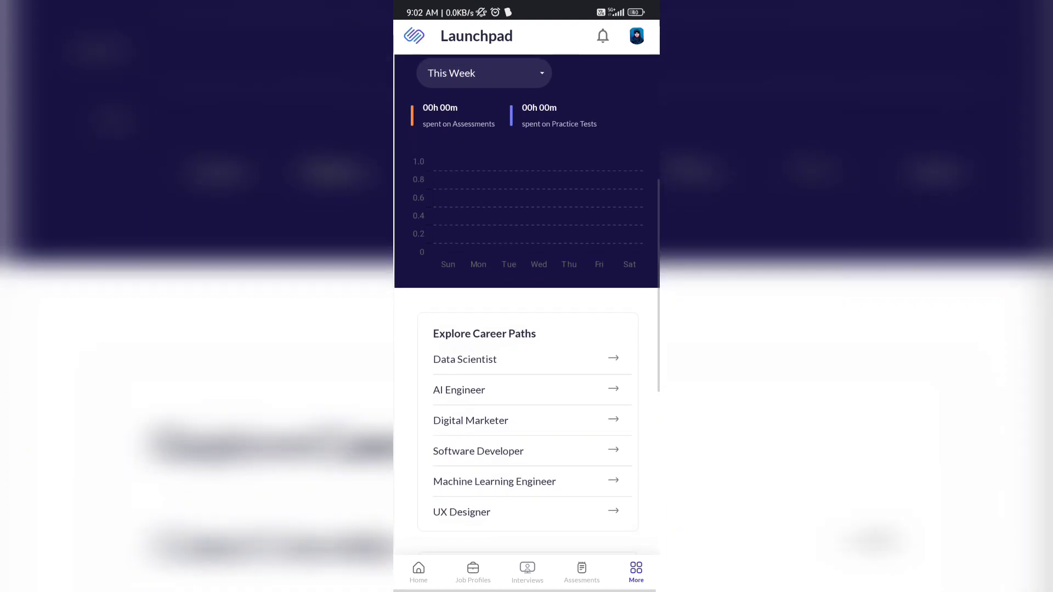
scroll(down, 3)
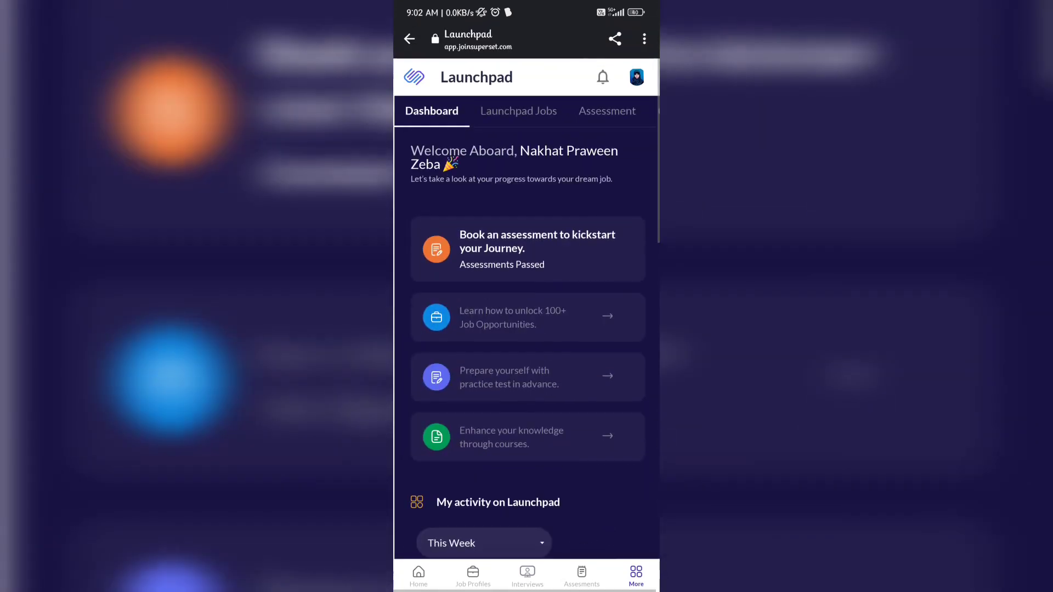
scroll(down, 3)
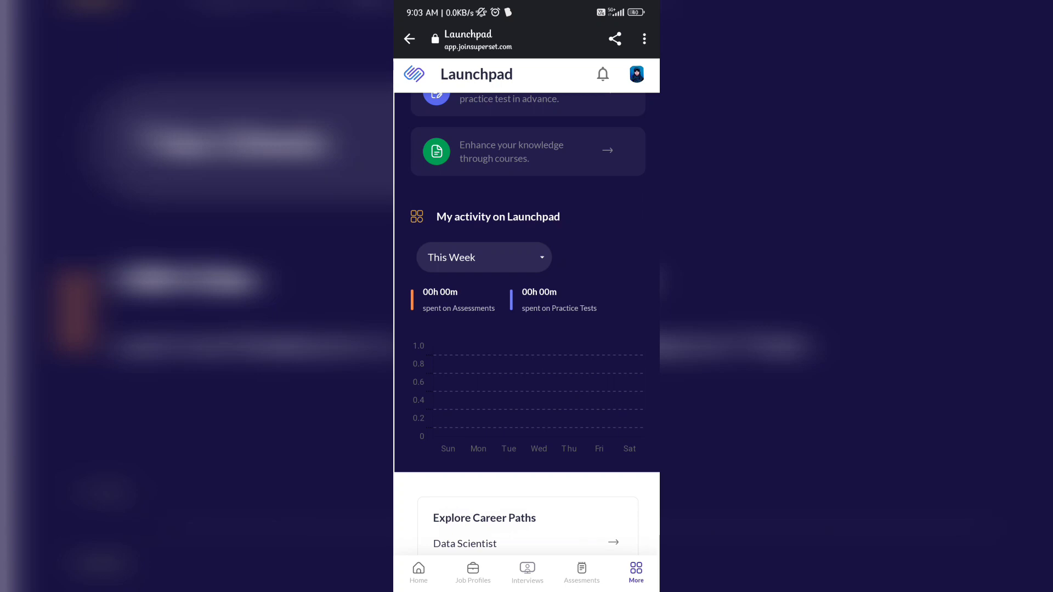
scroll(up, 3)
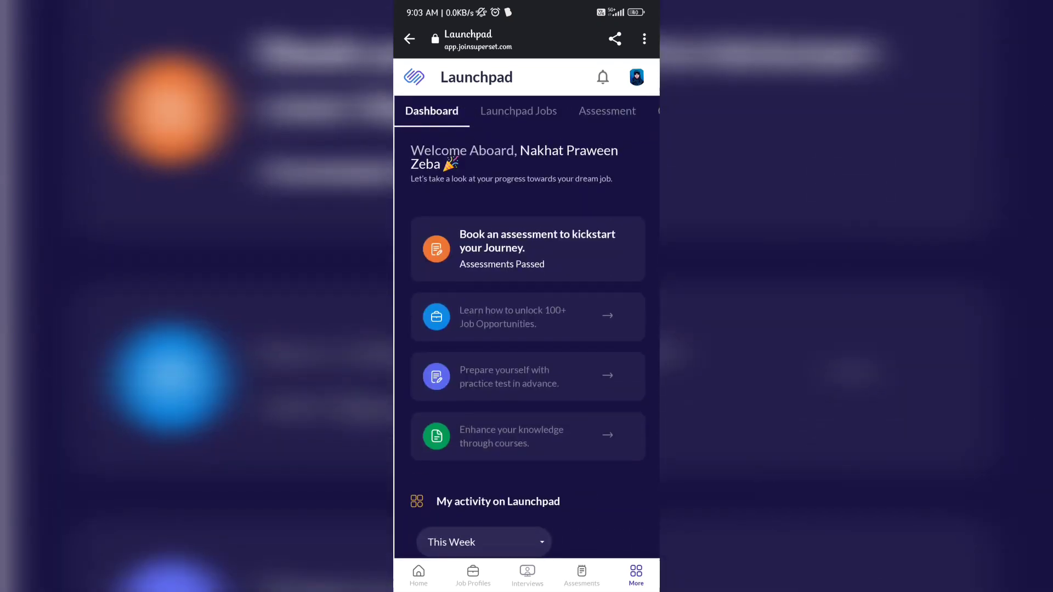
click(518, 111)
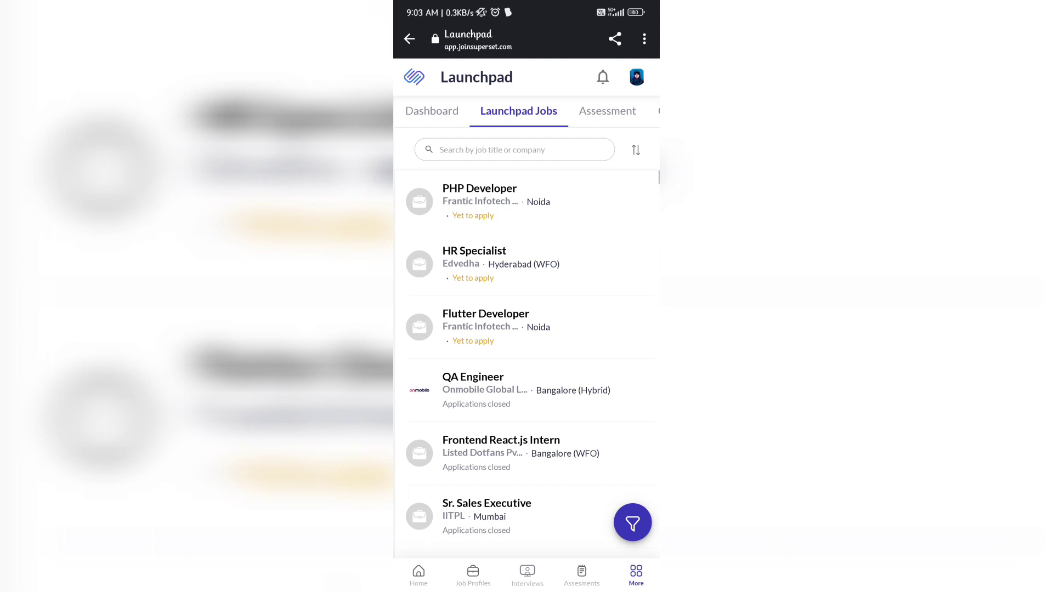
scroll(down, 3)
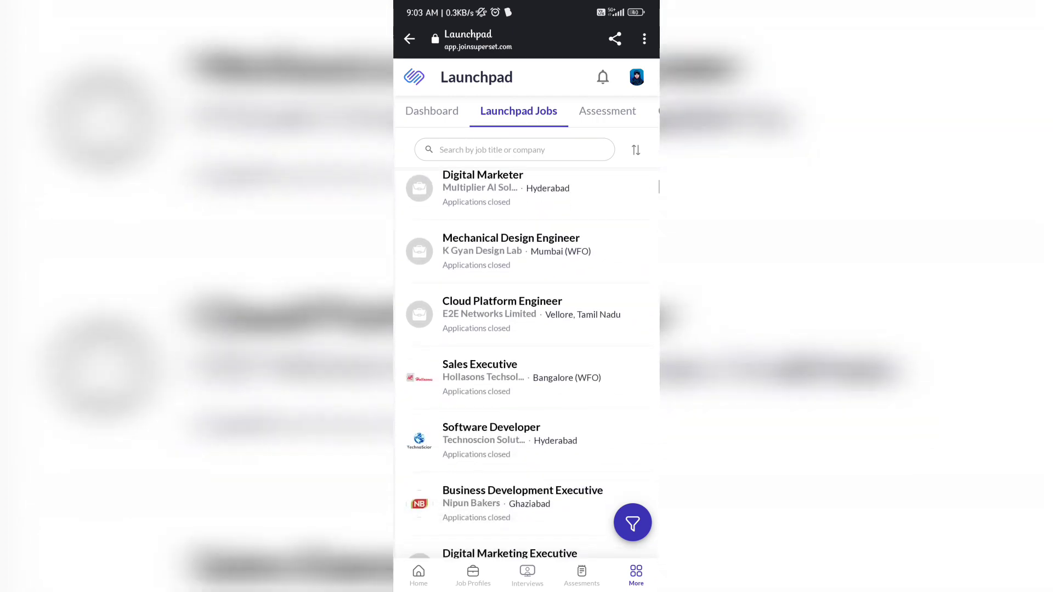
scroll(down, 3)
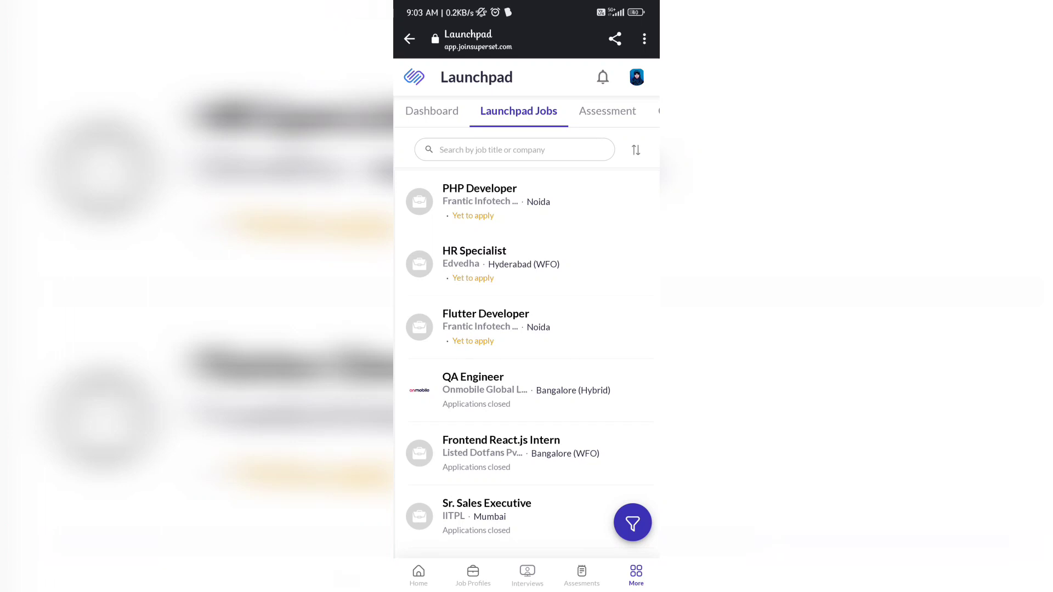
scroll(down, 3)
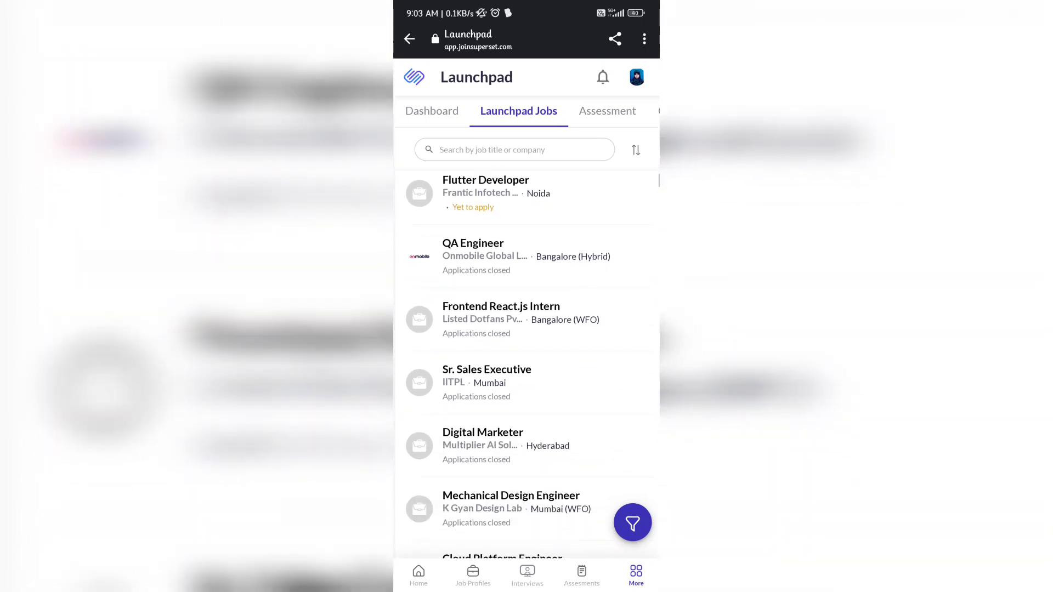
scroll(down, 3)
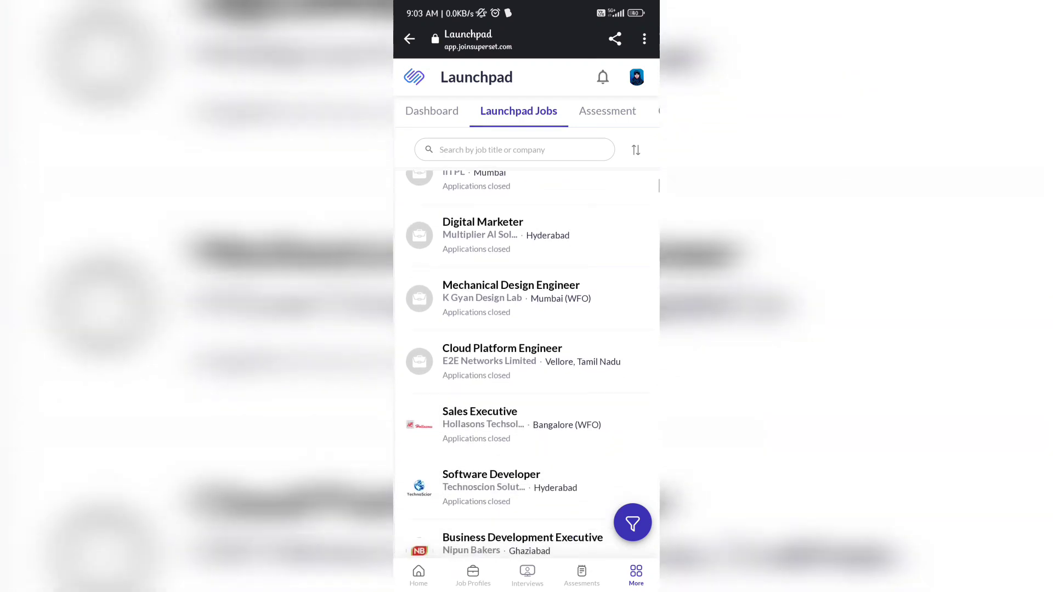
scroll(down, 3)
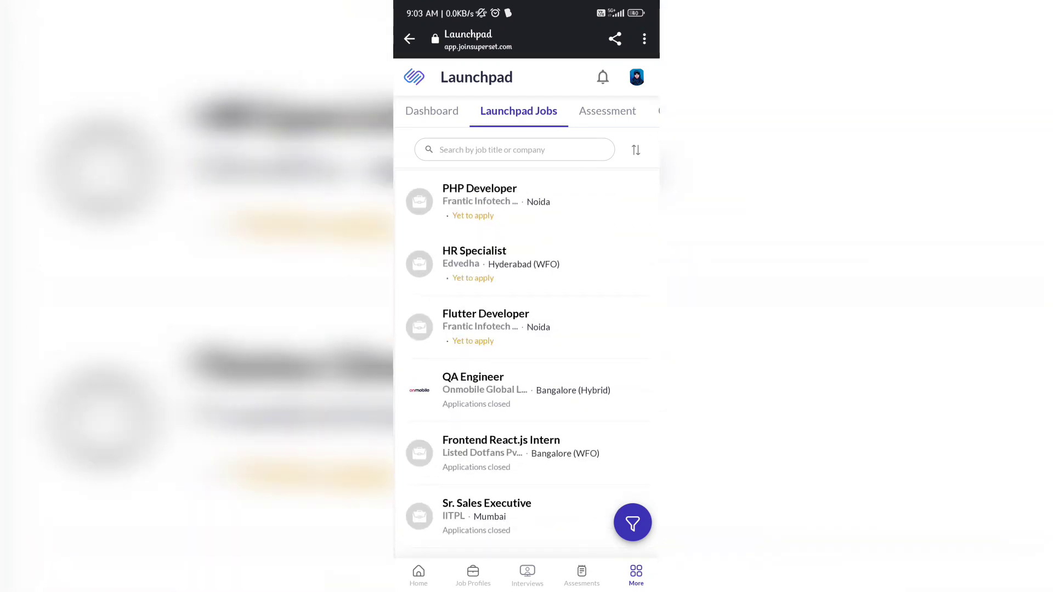
Step: Check Launchpad's empty Assessment tab and go back to its Dashboard
click(607, 111)
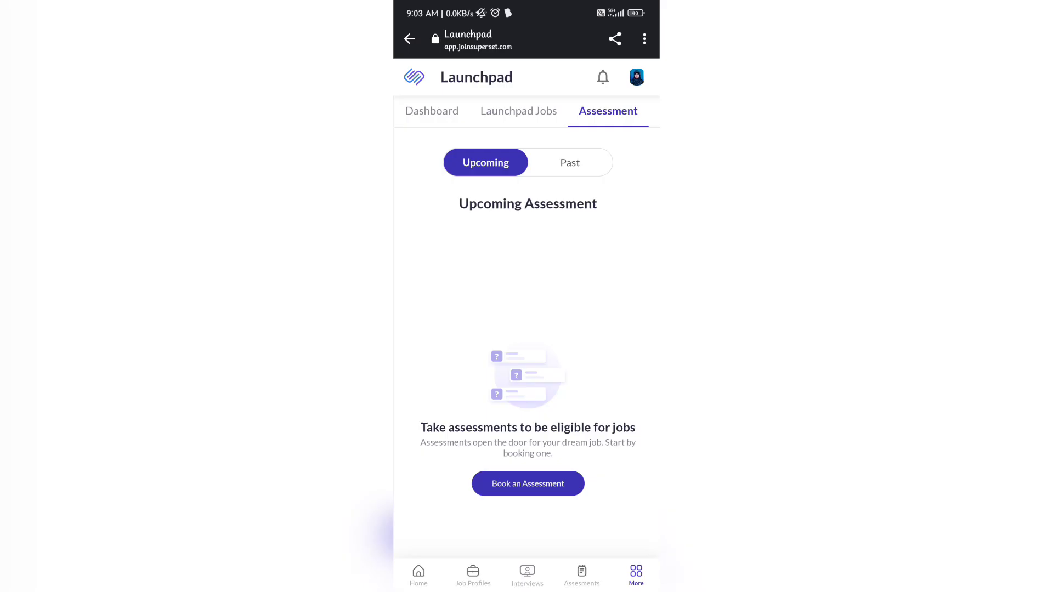
click(432, 111)
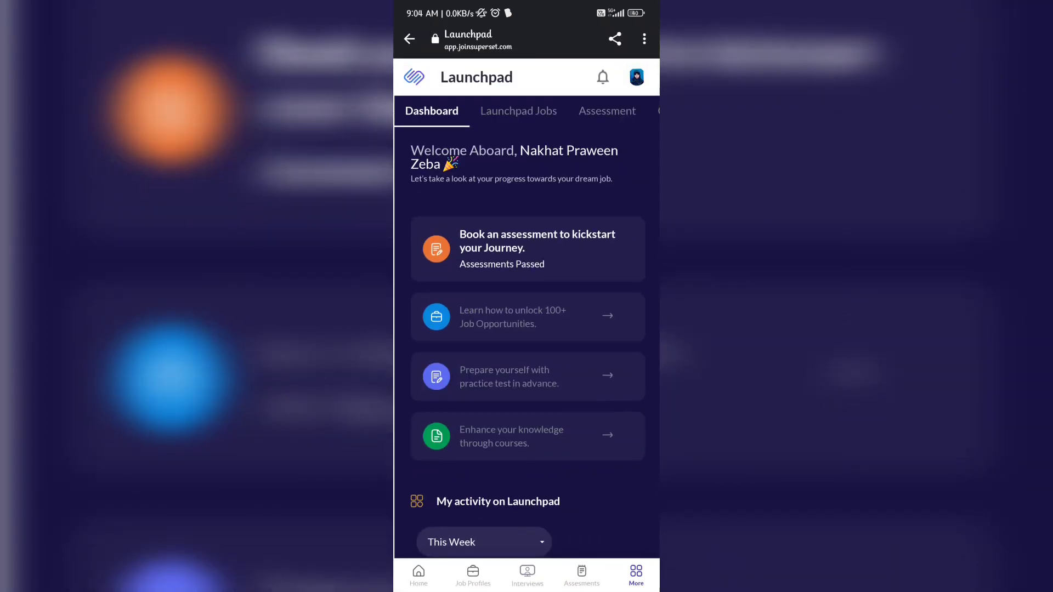
click(473, 574)
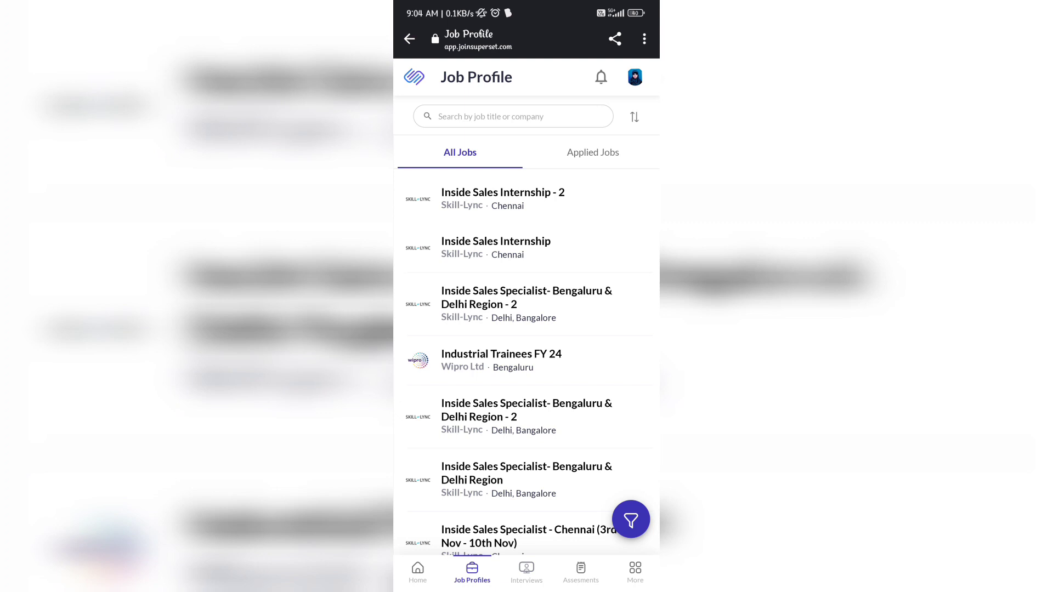
Step: Scroll All Jobs and open Wipro's CA - Industrial Trainees FY'23 profile
scroll(down, 3)
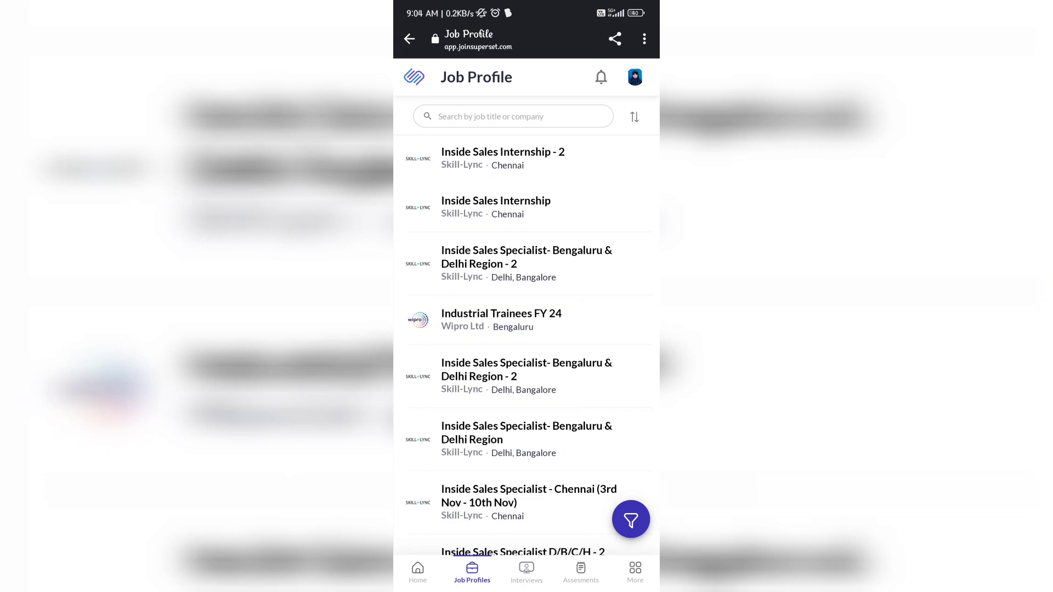
scroll(down, 3)
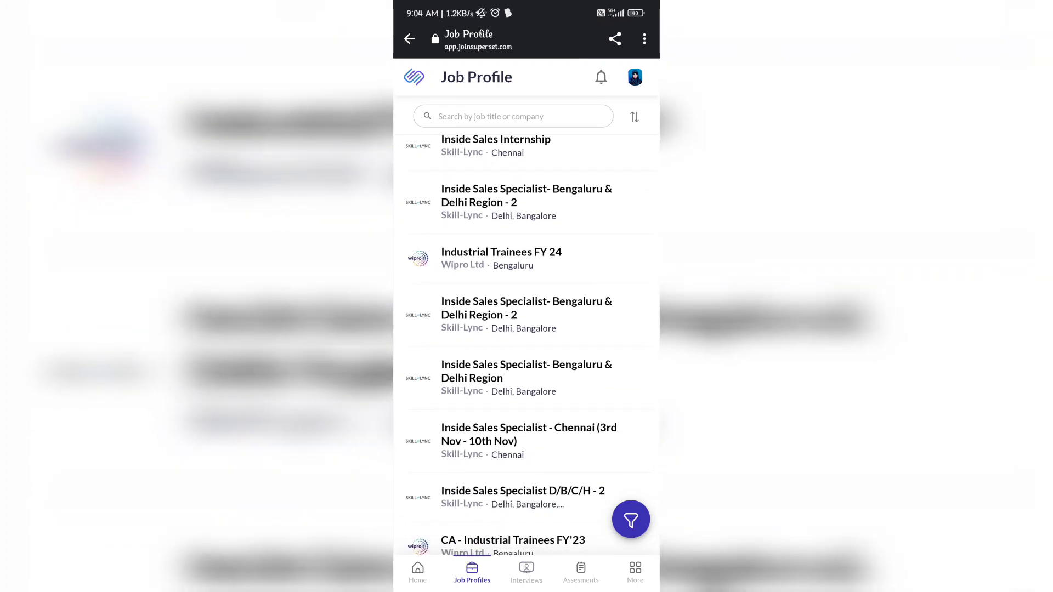
scroll(down, 3)
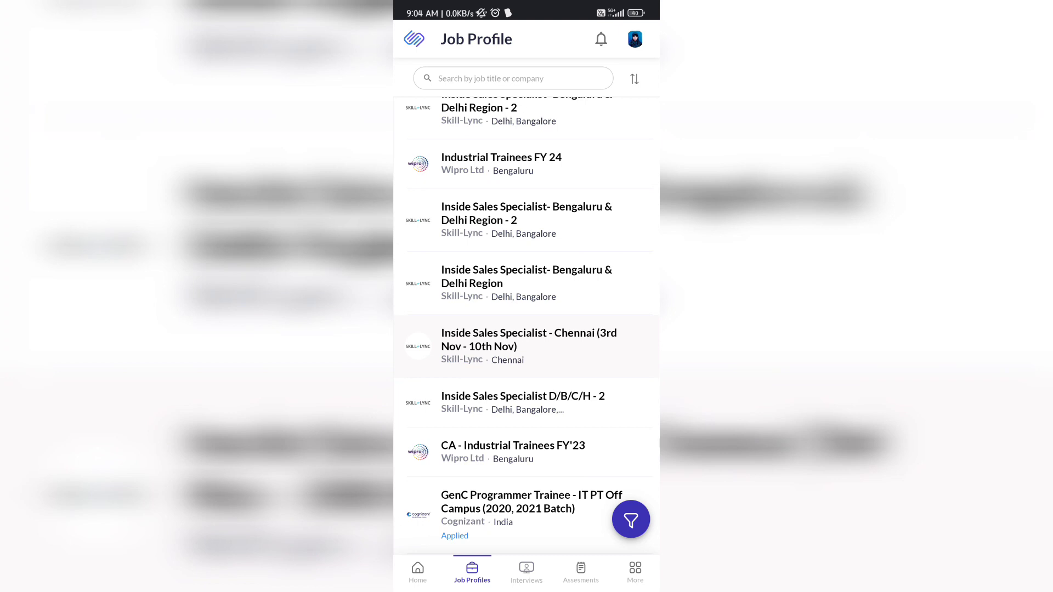
click(526, 452)
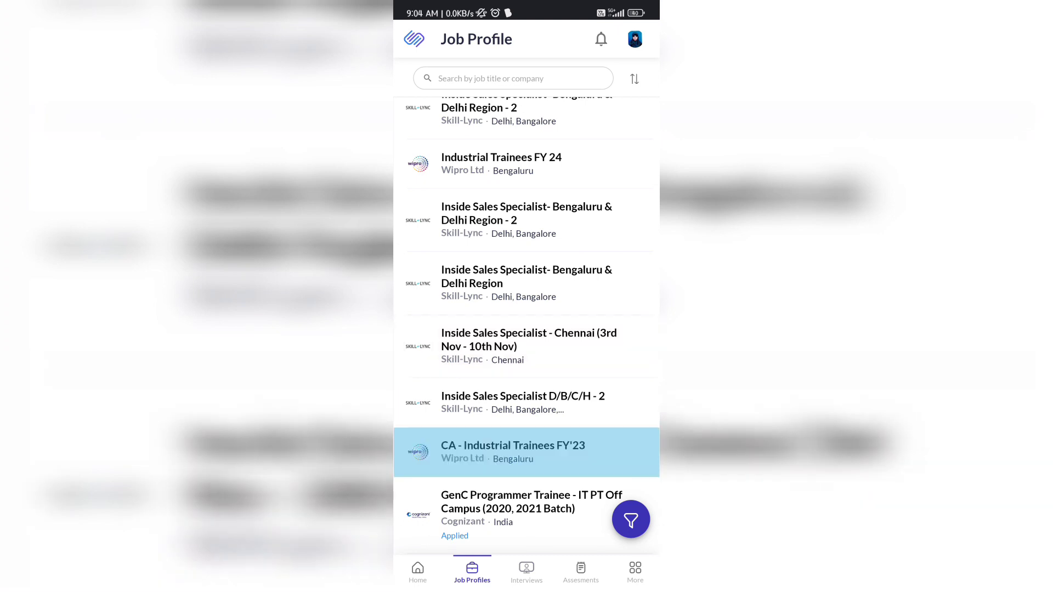
click(527, 452)
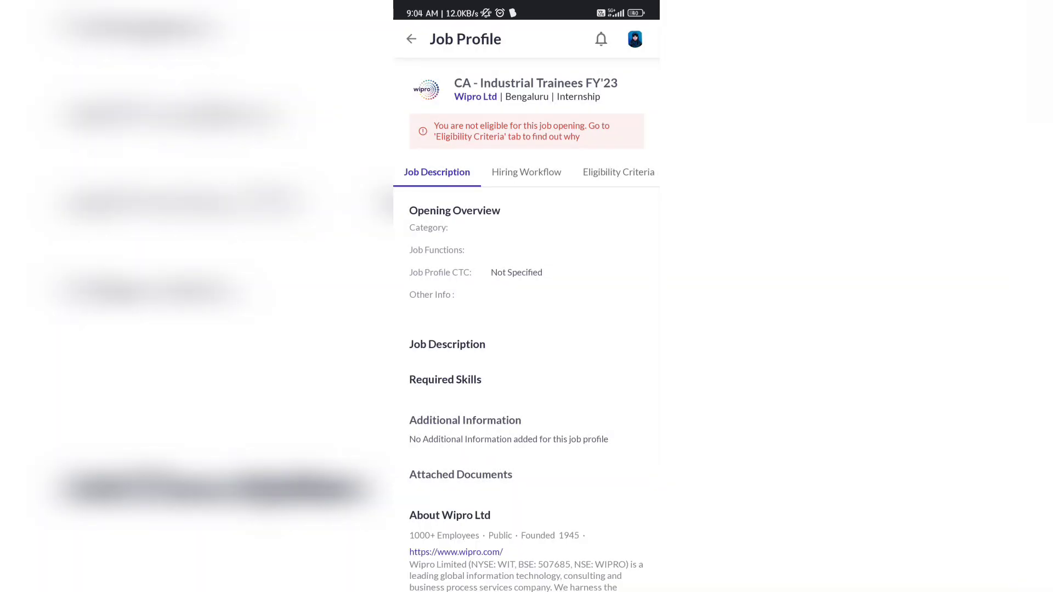
click(617, 171)
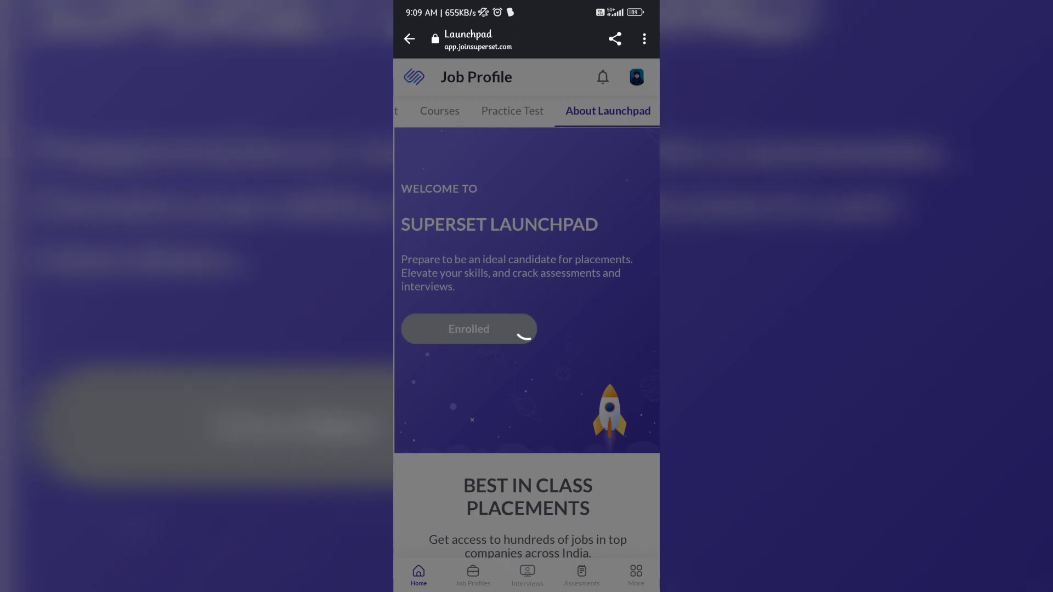
Step: Scroll the About Launchpad page, then view the JAVA Programming and Pre-Placement practice tests
scroll(down, 3)
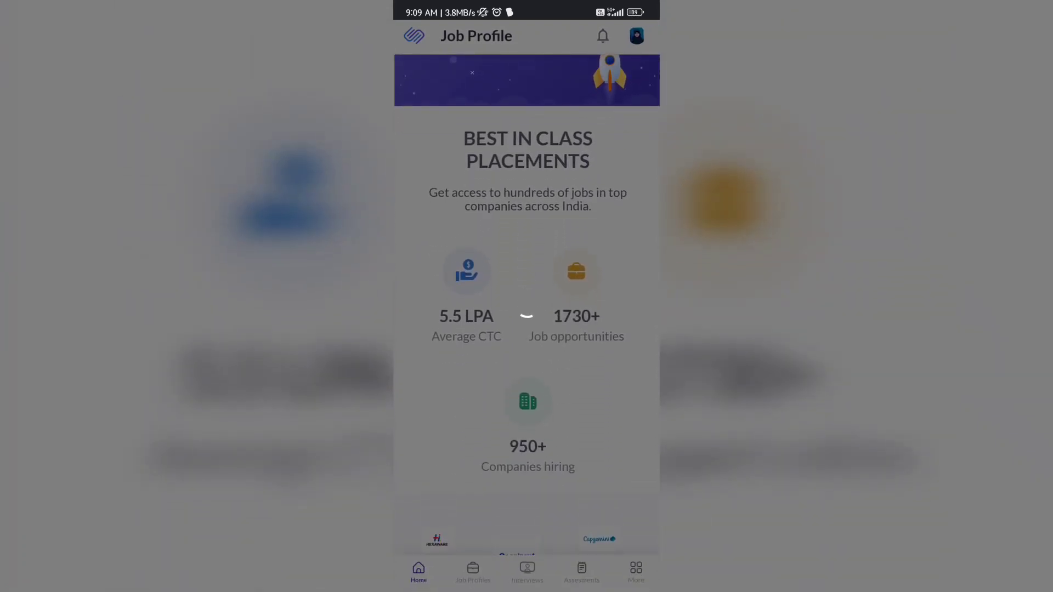
scroll(down, 3)
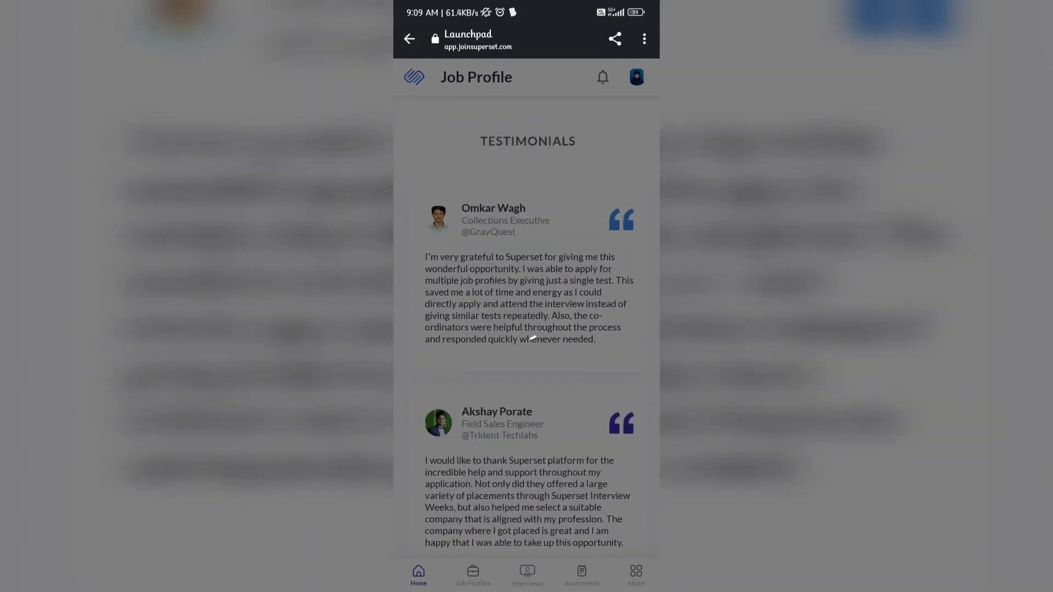
scroll(down, 3)
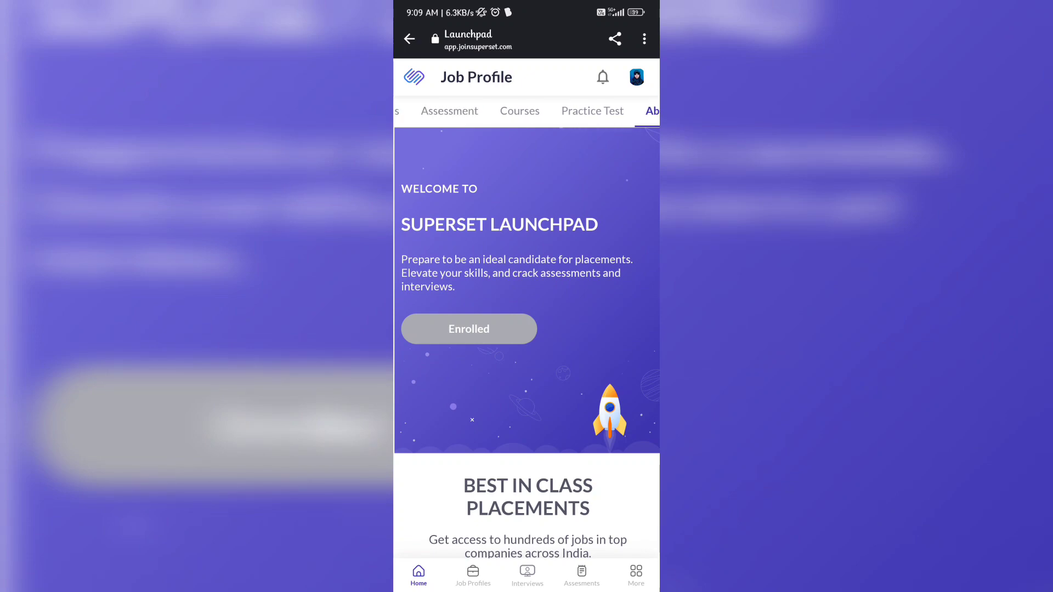
click(593, 111)
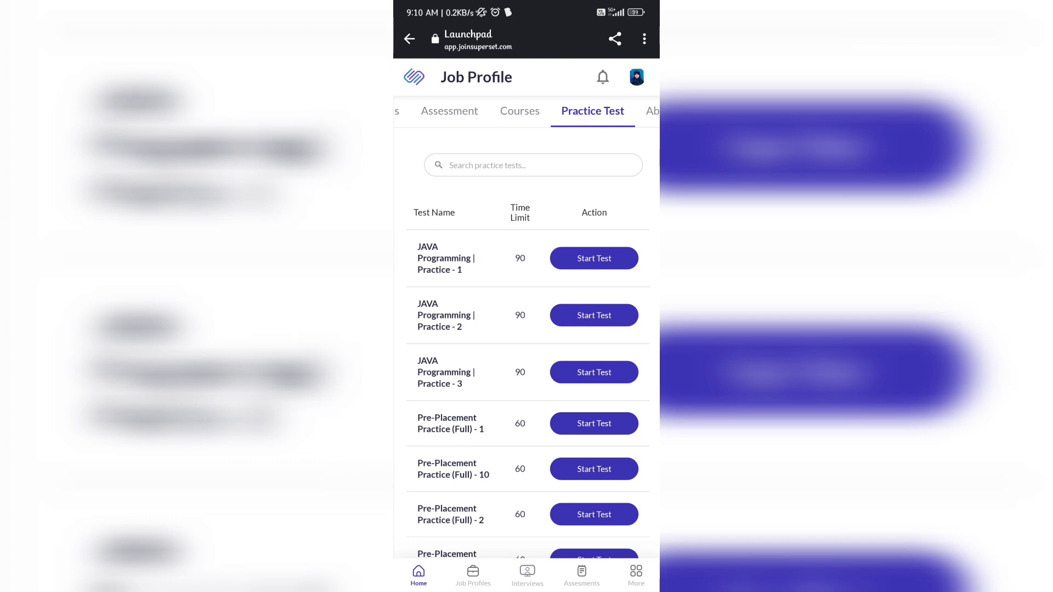
Step: Scroll the practice tests, then switch to Courses showing the free Software Testing Tutorial
scroll(down, 3)
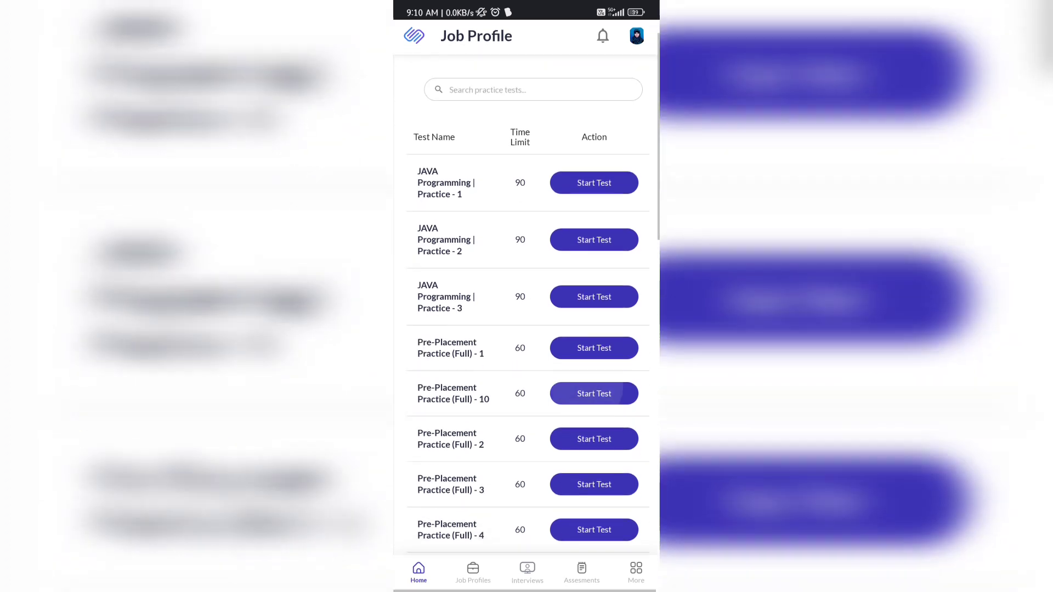
scroll(down, 3)
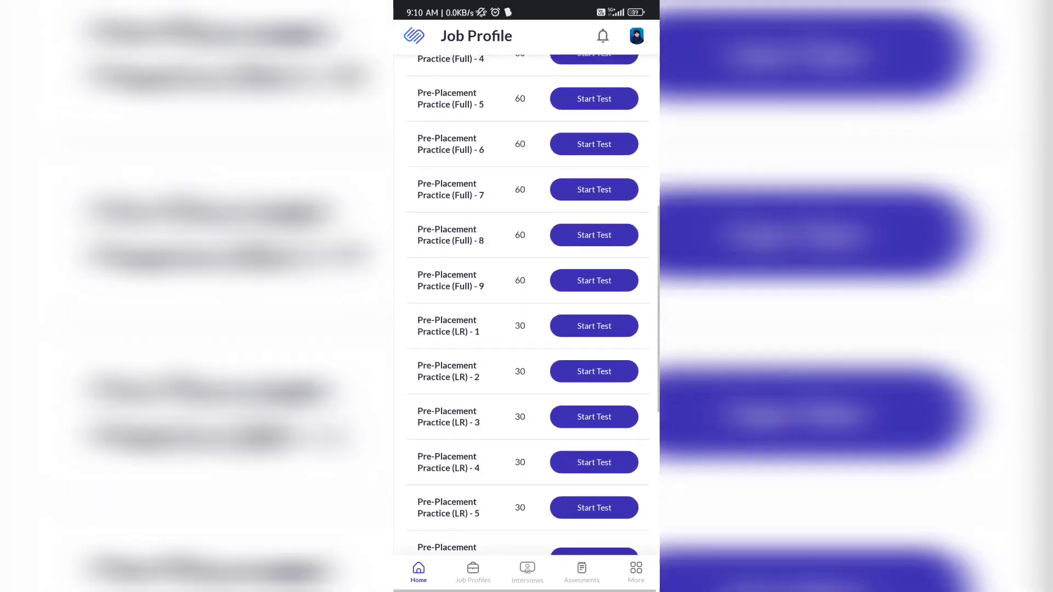
scroll(down, 3)
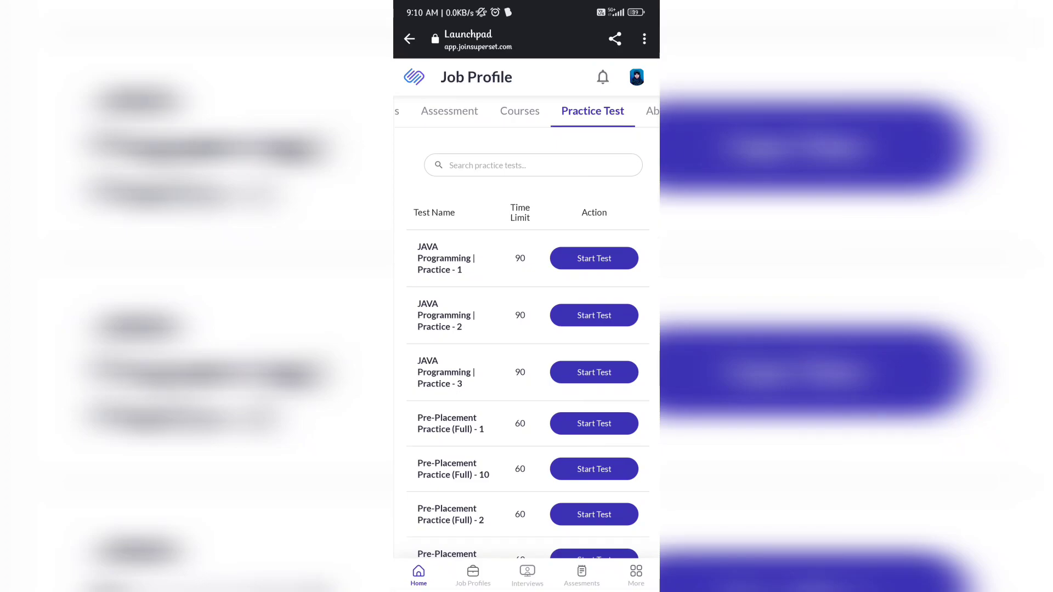
click(519, 111)
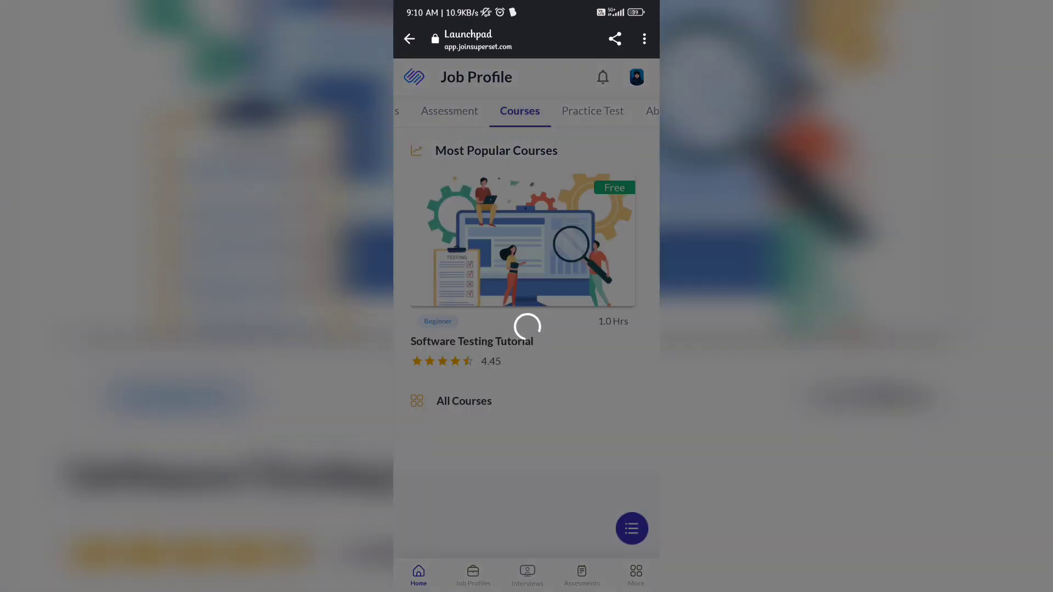
Step: Scroll the Most Popular and All Courses listings, then return to the Interview Weeks email
scroll(down, 3)
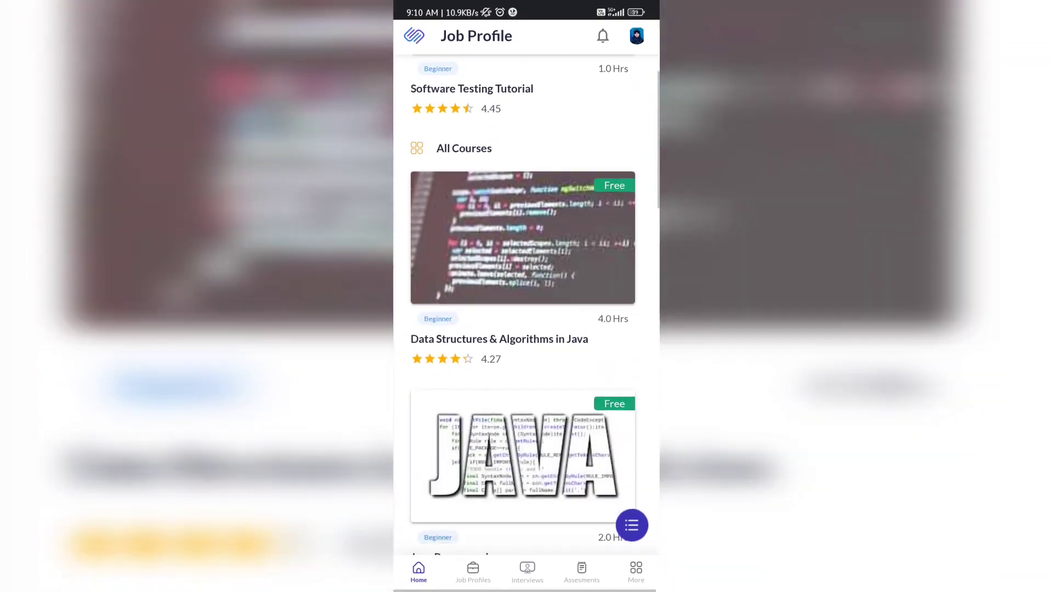
scroll(down, 3)
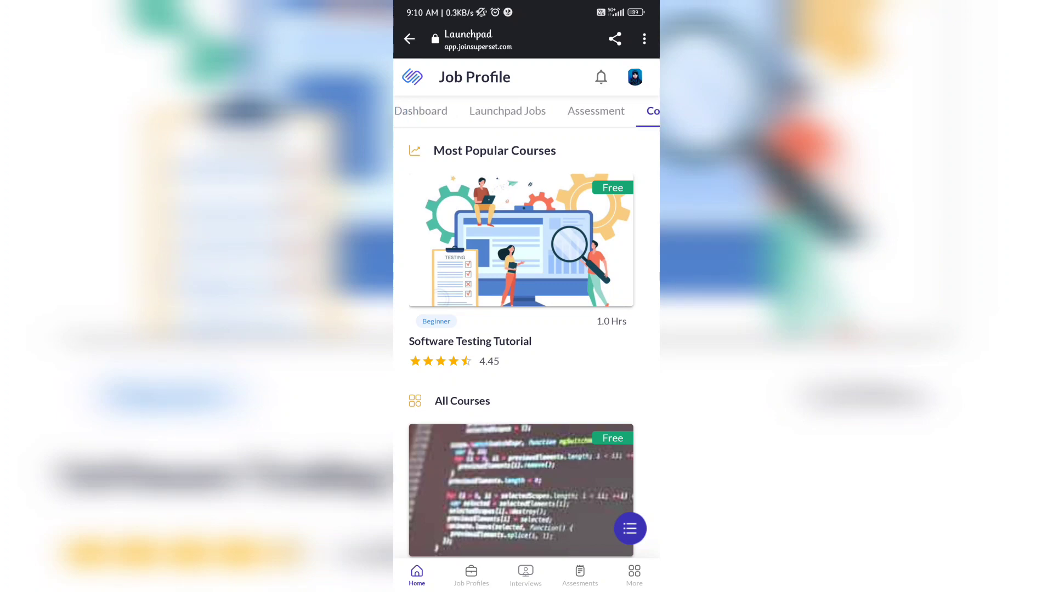
click(634, 77)
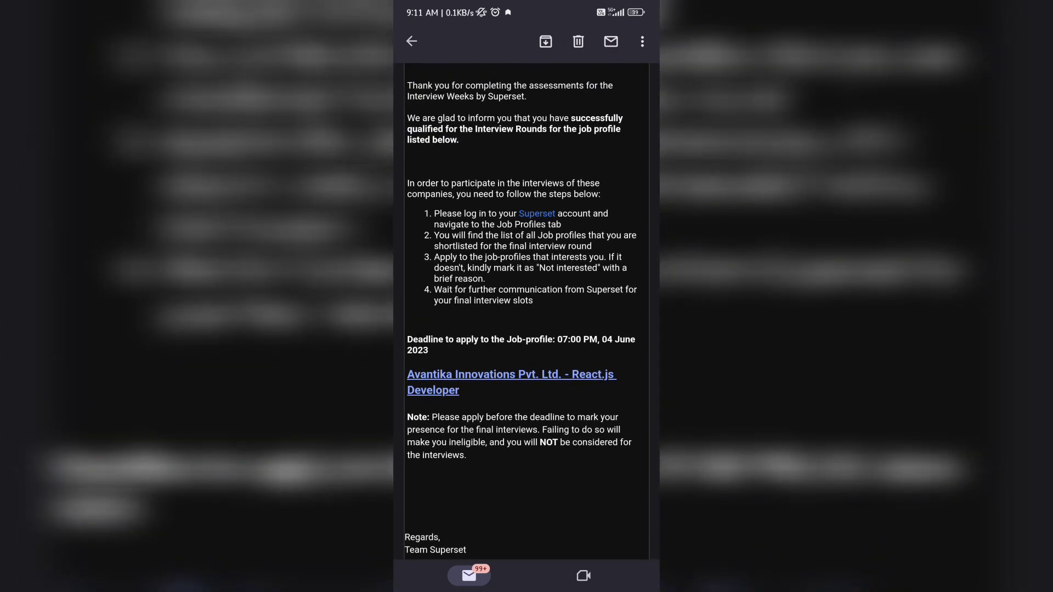
Step: Scroll the email and follow the Avantika Innovations React.js Developer job link
scroll(down, 3)
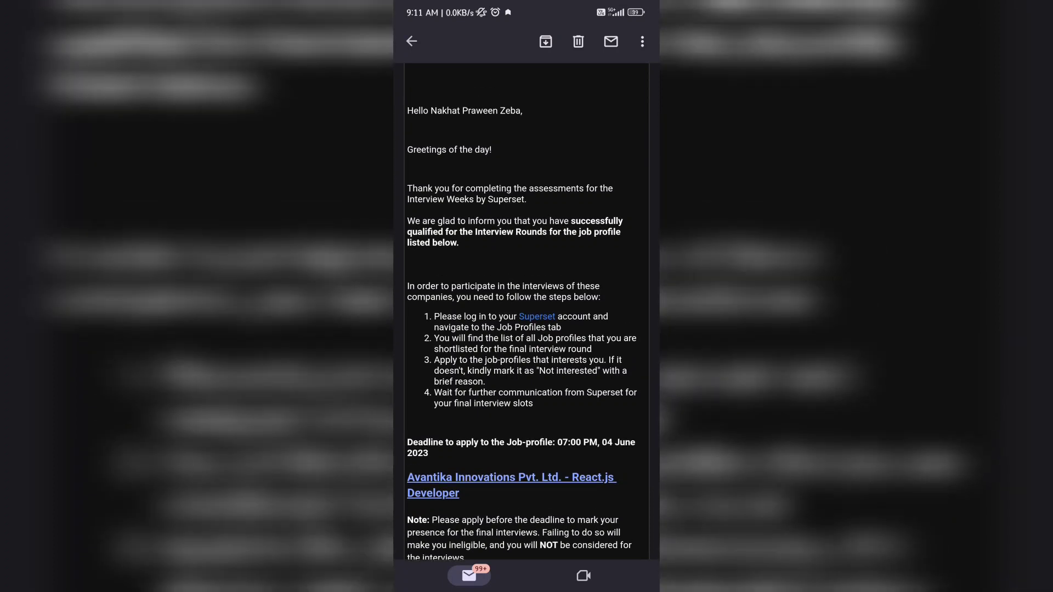
scroll(down, 3)
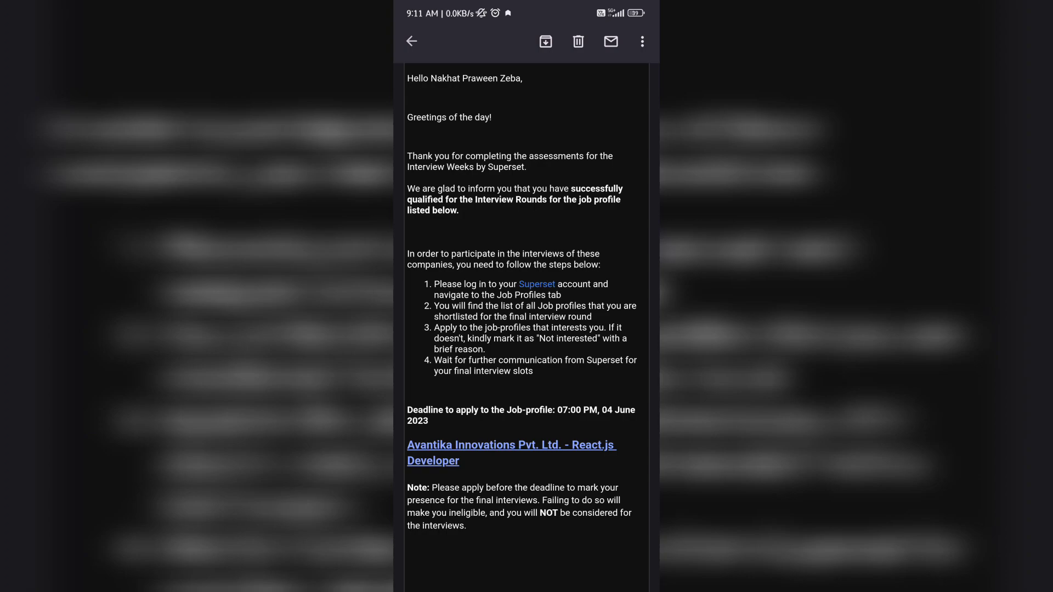
click(537, 284)
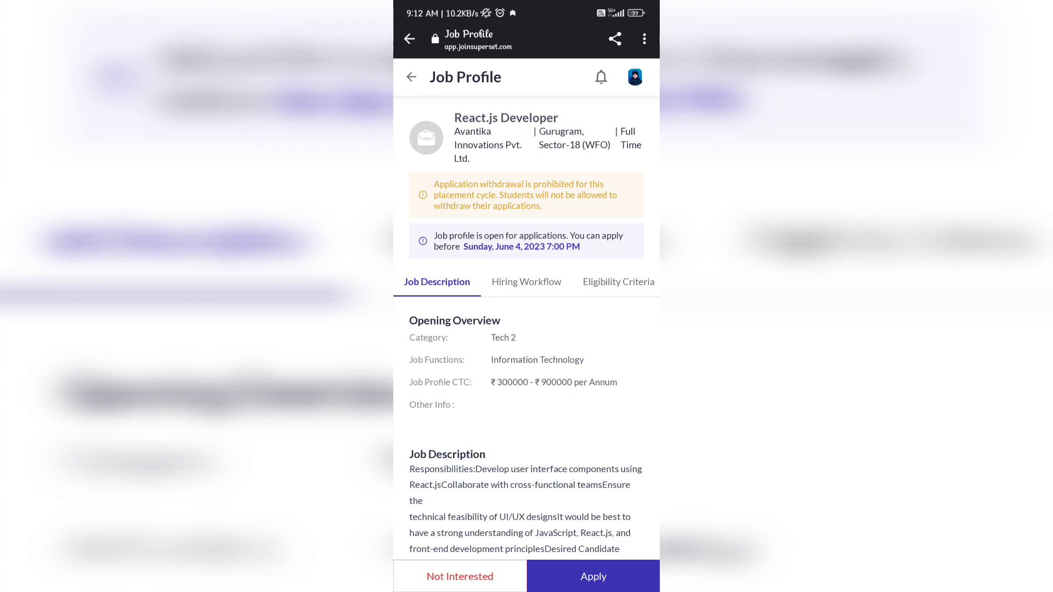
Step: Scroll down the React.js Developer profile and start the application with Apply
scroll(down, 3)
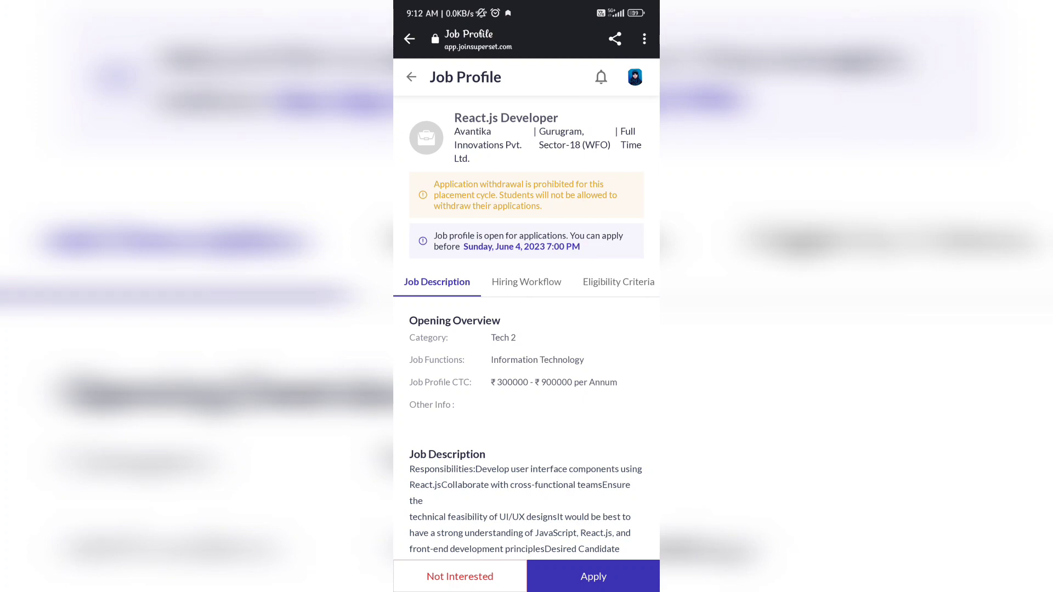
click(592, 577)
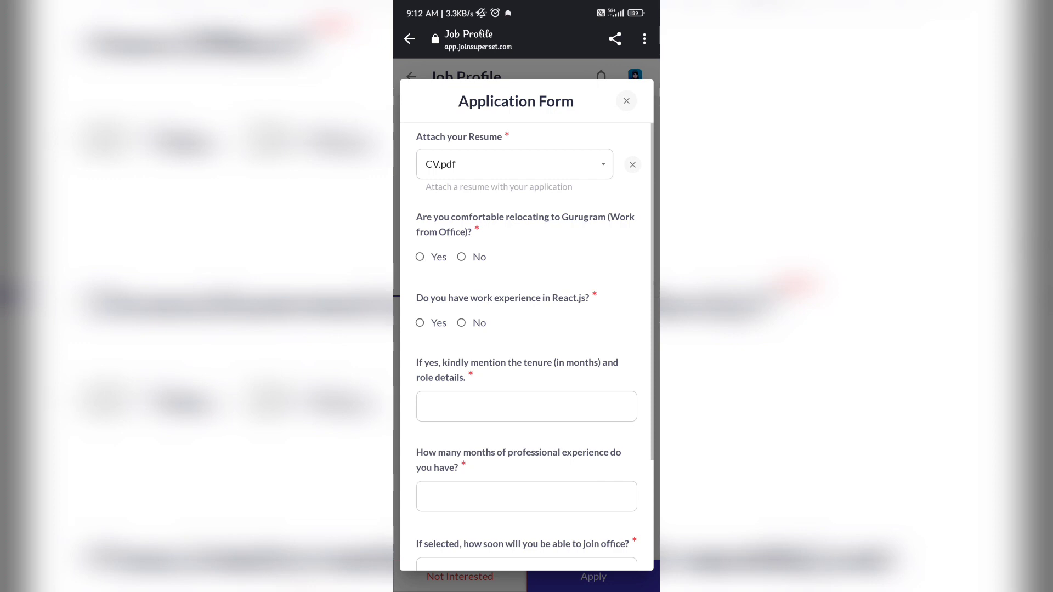
Step: Attach CV.pdf, answer Yes to relocating to Gurugram and No to React.js experience
click(514, 165)
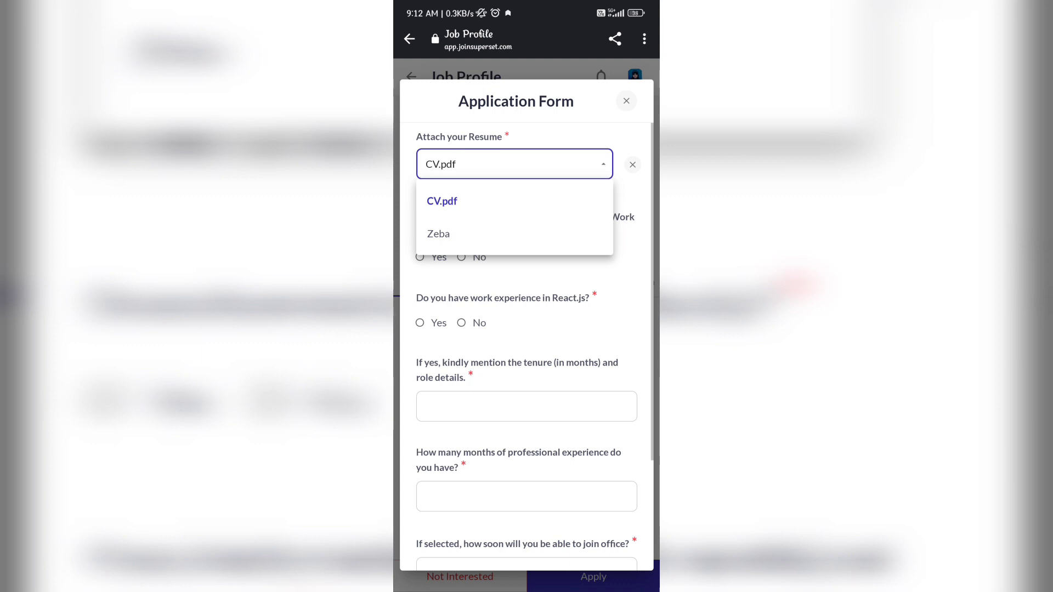
click(442, 201)
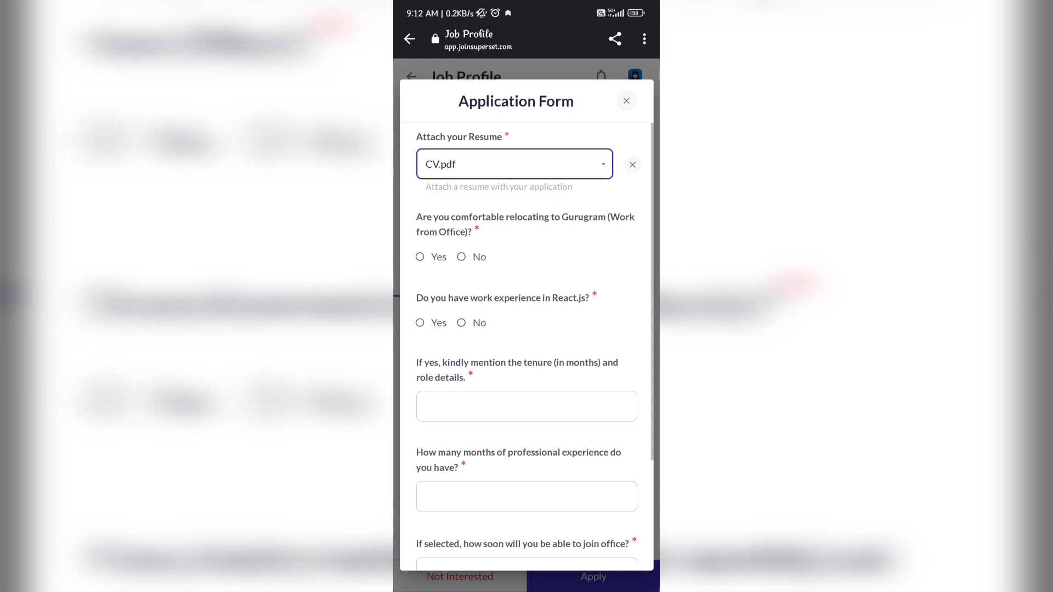
click(419, 257)
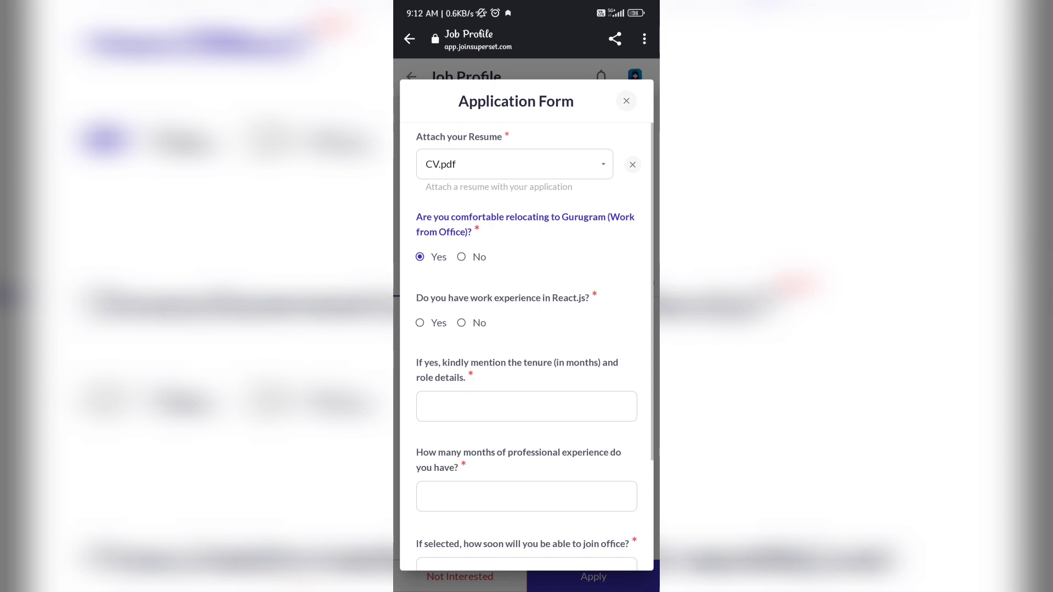
click(460, 322)
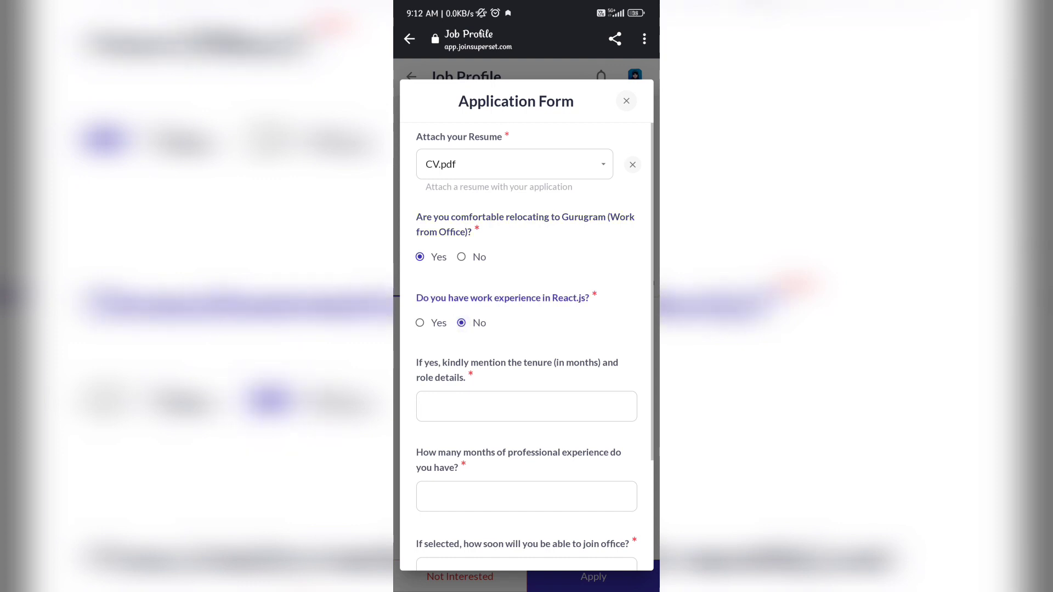
Step: Select the React.js tenure answer field and set joining time to 'More than 30 days'
scroll(down, 3)
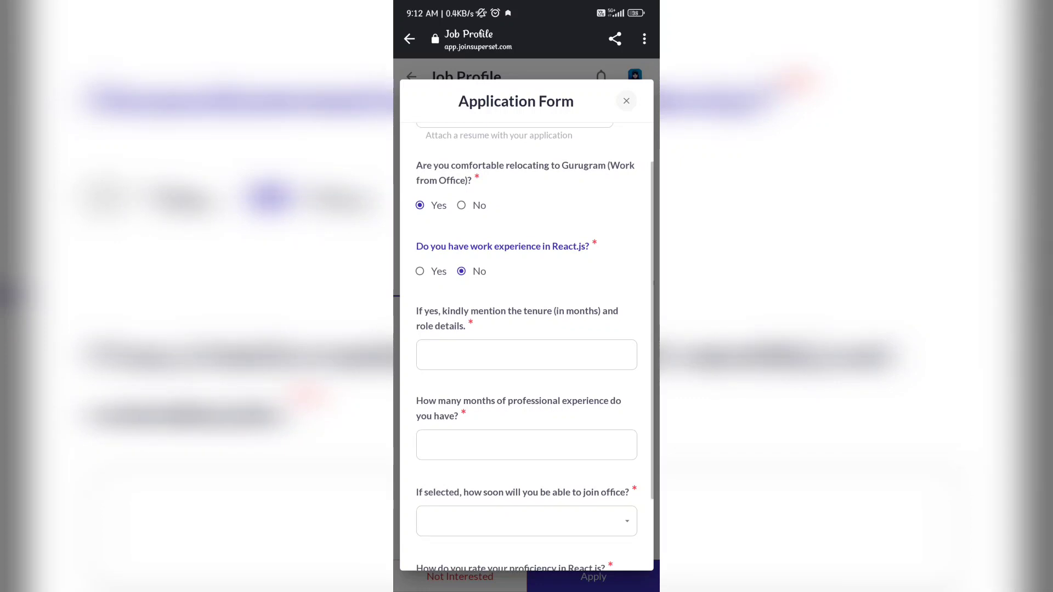
click(526, 355)
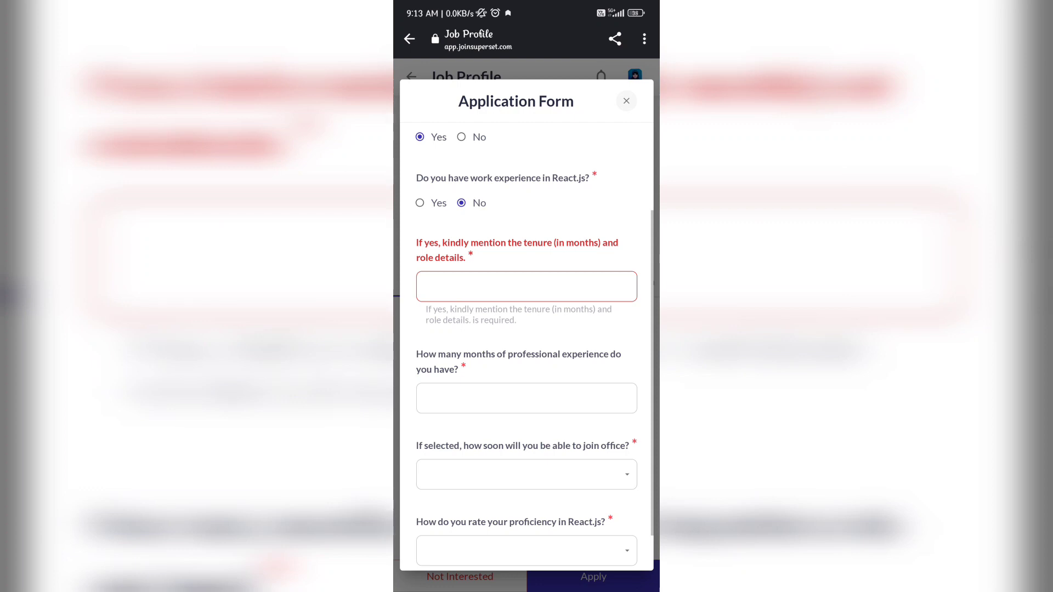
click(527, 474)
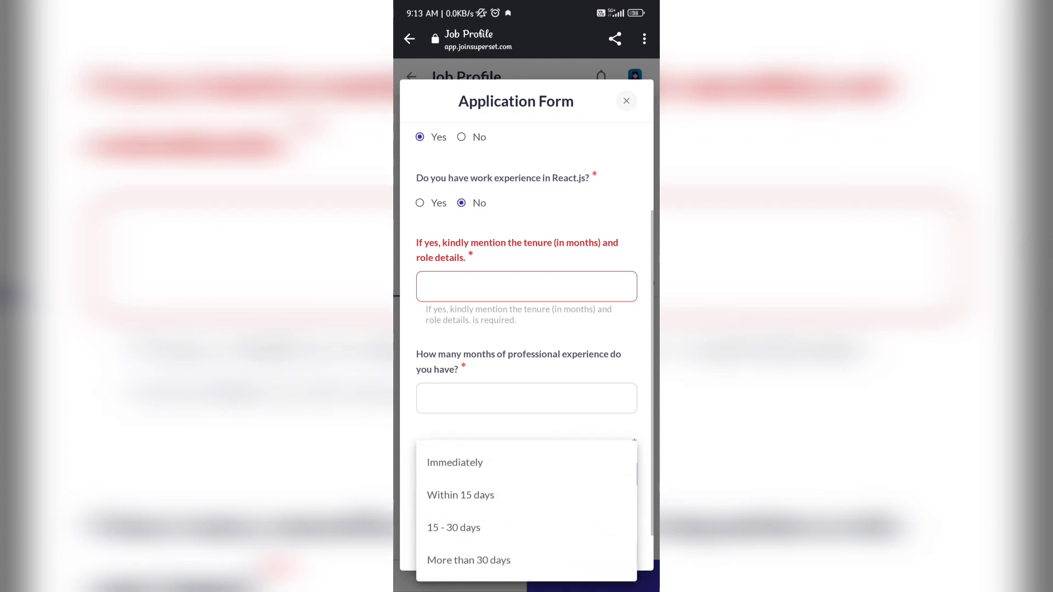
click(469, 560)
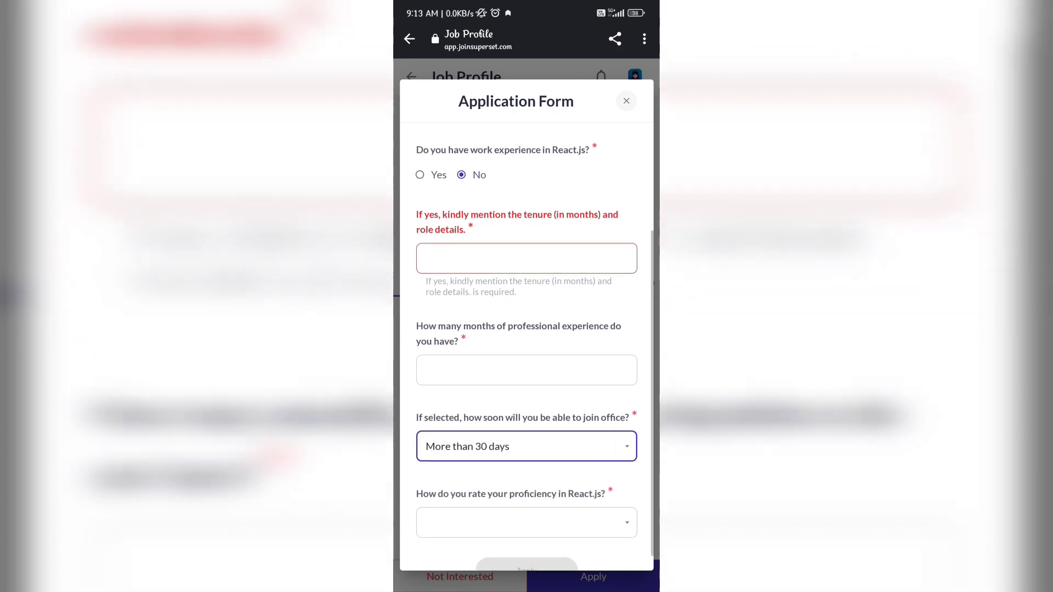
scroll(down, 3)
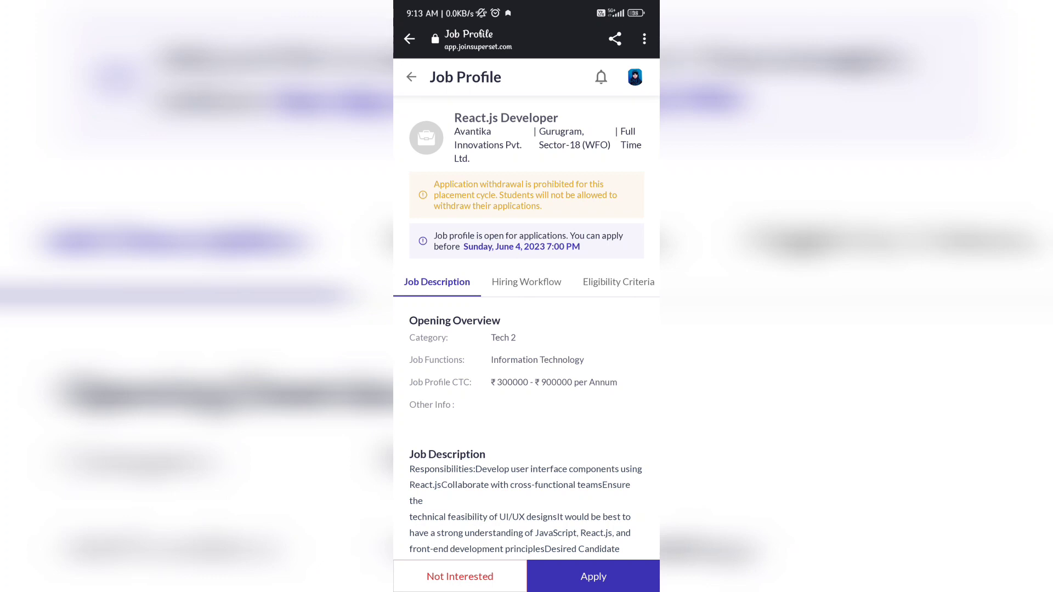
scroll(down, 3)
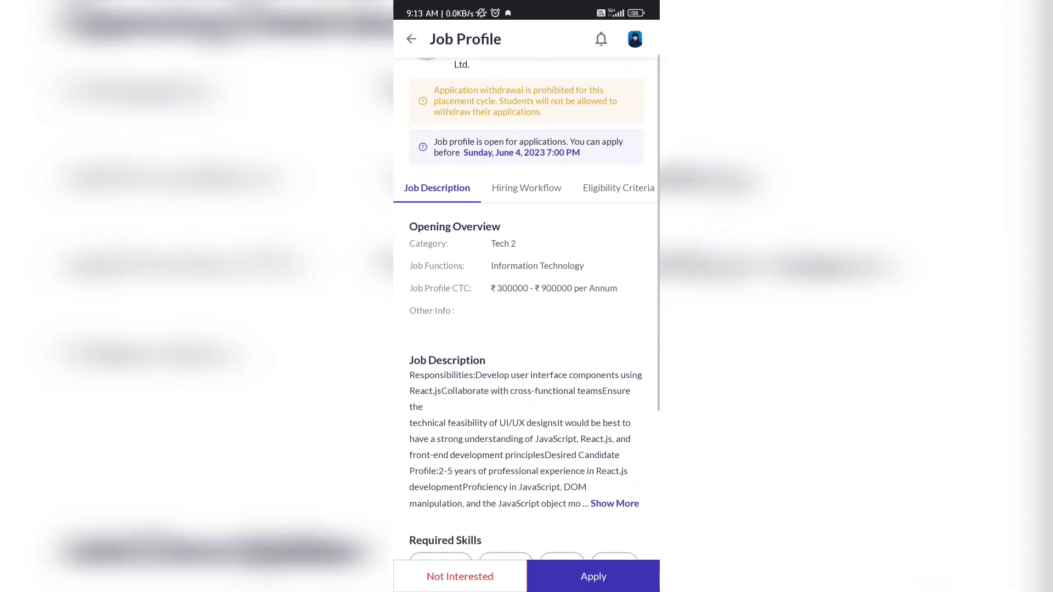
scroll(down, 3)
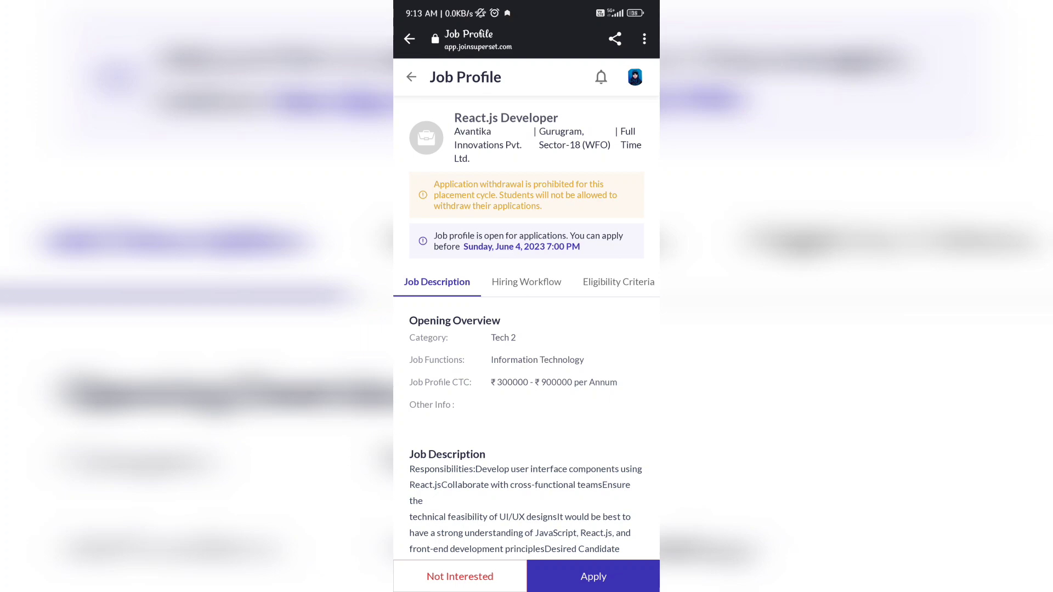
scroll(down, 3)
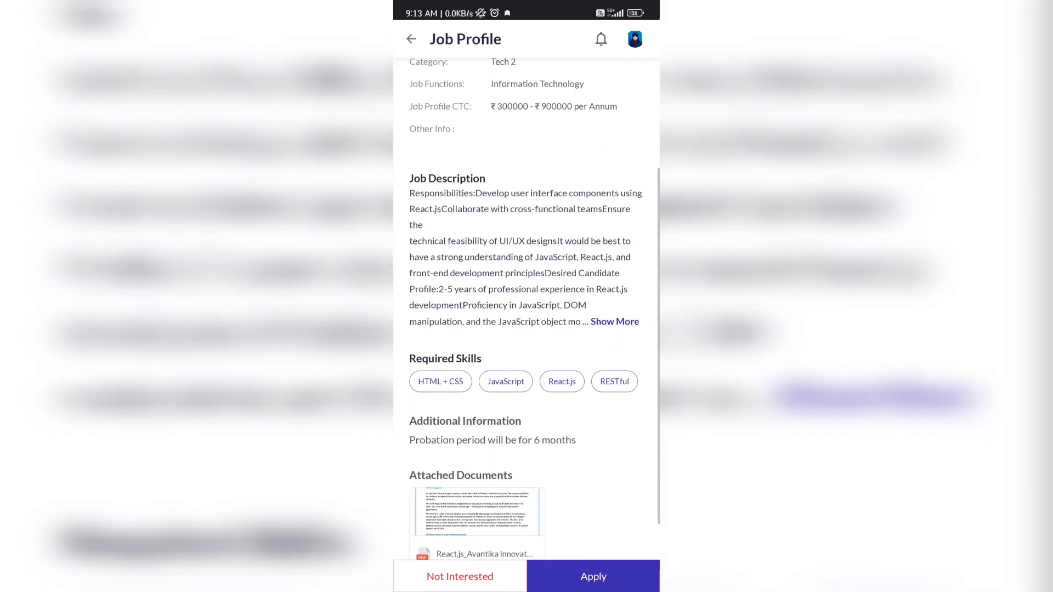
scroll(down, 3)
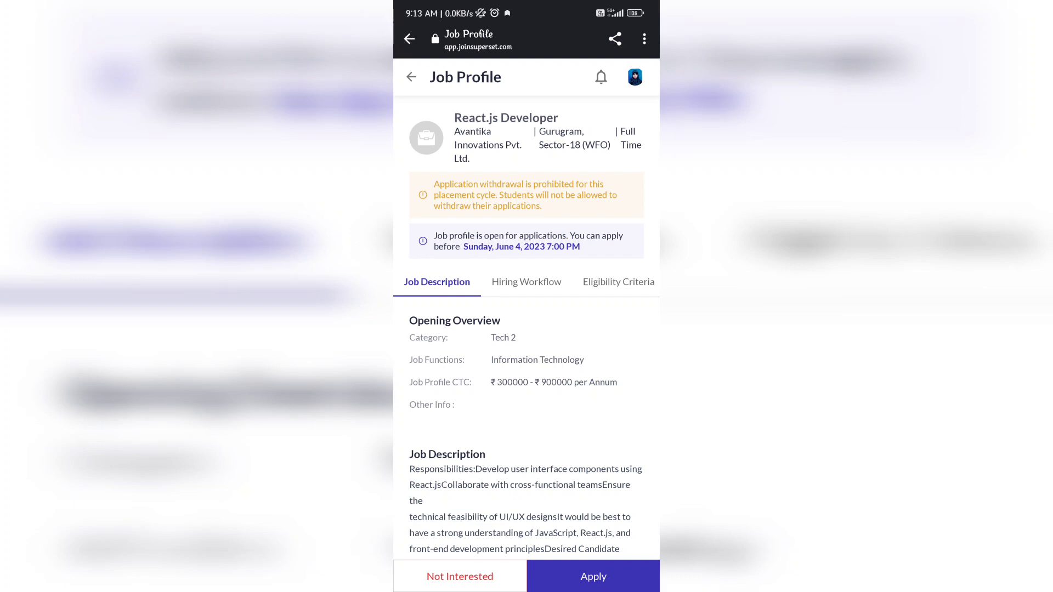
scroll(down, 3)
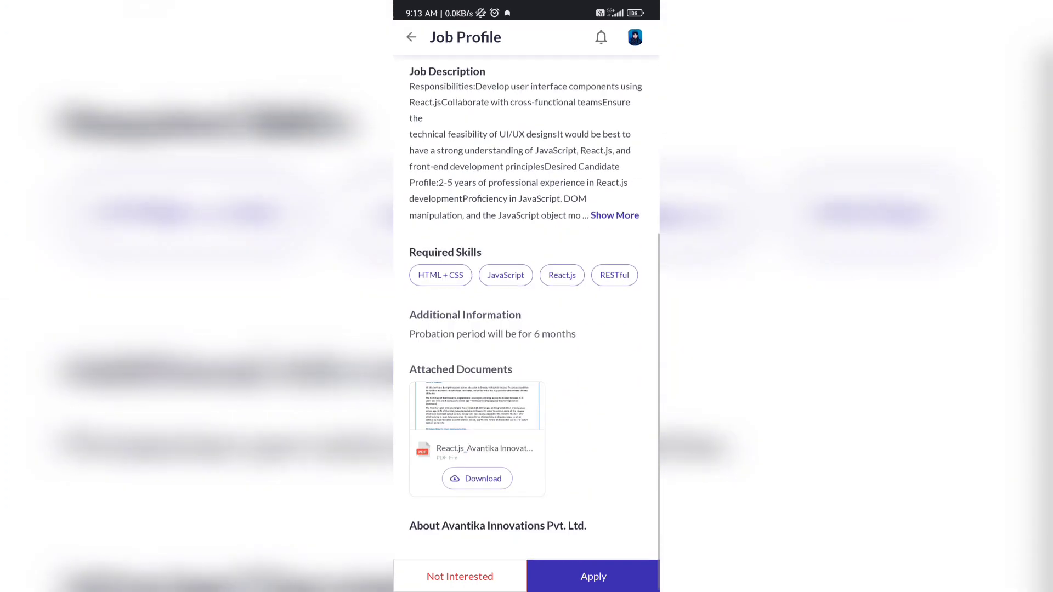